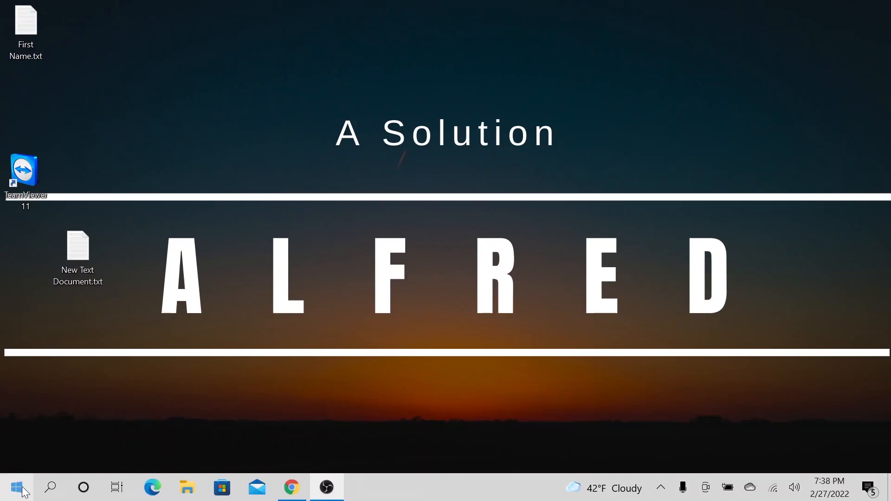
Step: Bring the Visual Studio window with the FirstNameProjectWPF solution to the front
click(17, 486)
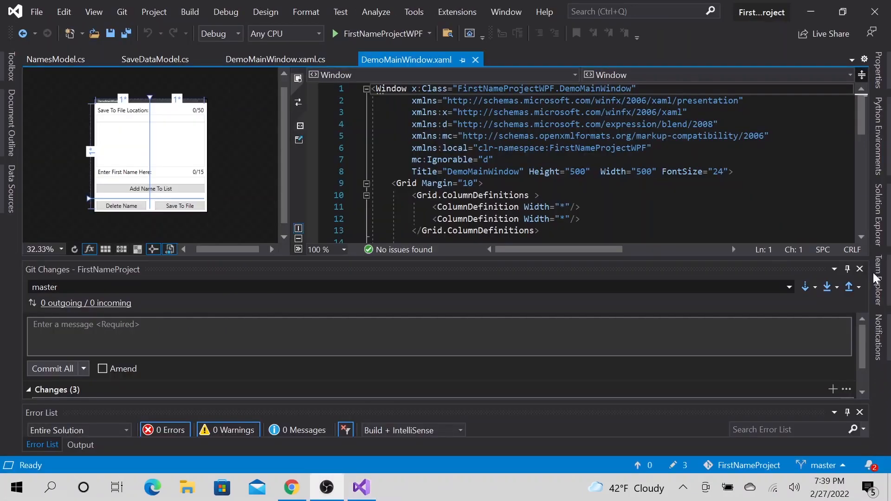
mouse_move(329, 56)
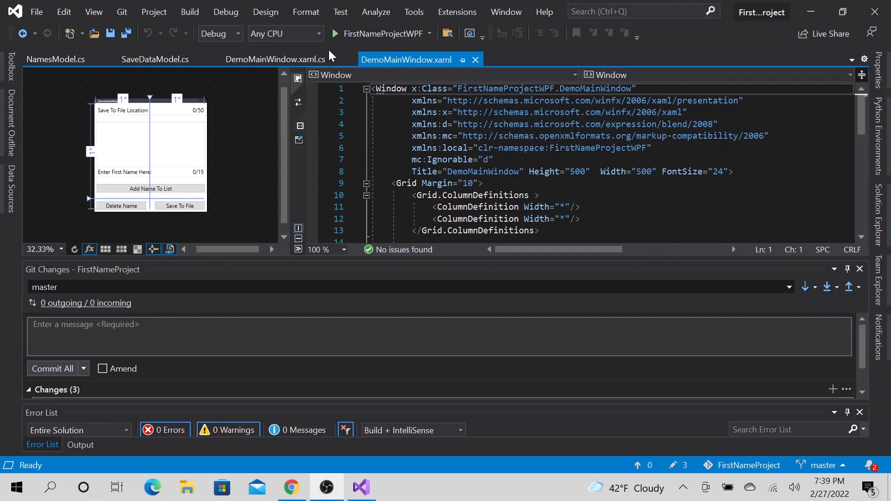
mouse_move(218, 165)
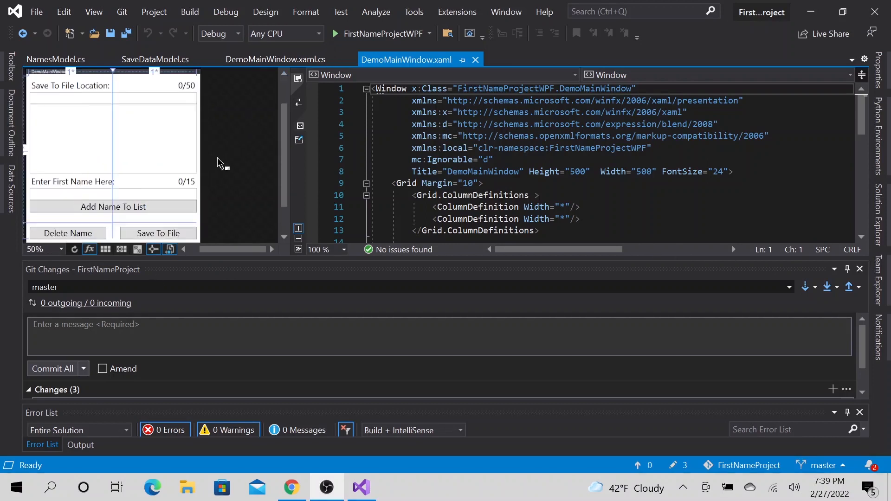
mouse_move(225, 229)
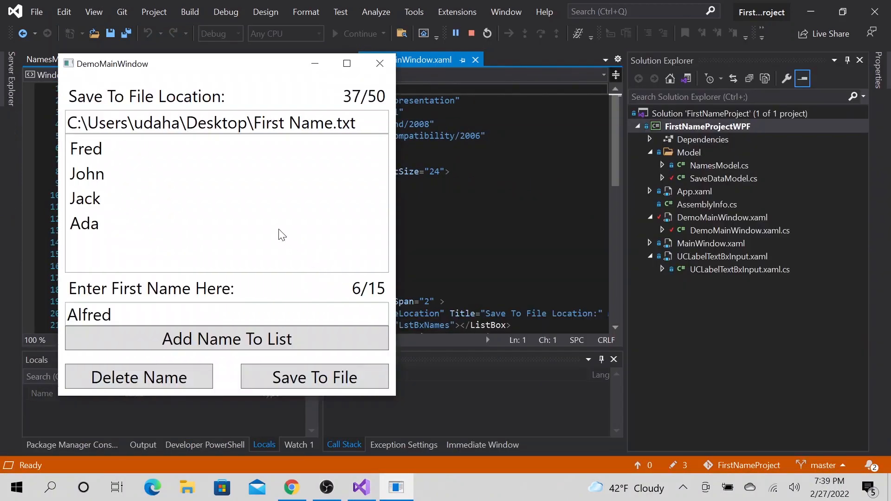
Step: Add Alfred, delete him, dismiss the file-saved message, select Ada, then close the app
click(226, 338)
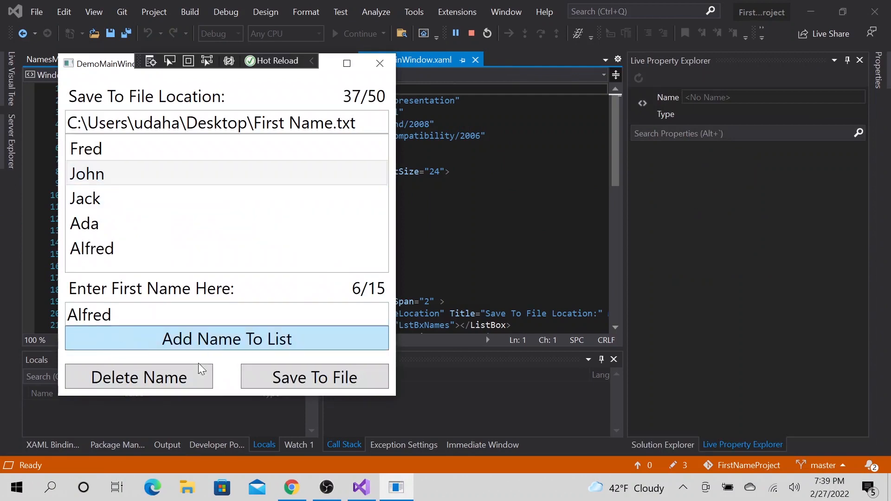
click(92, 248)
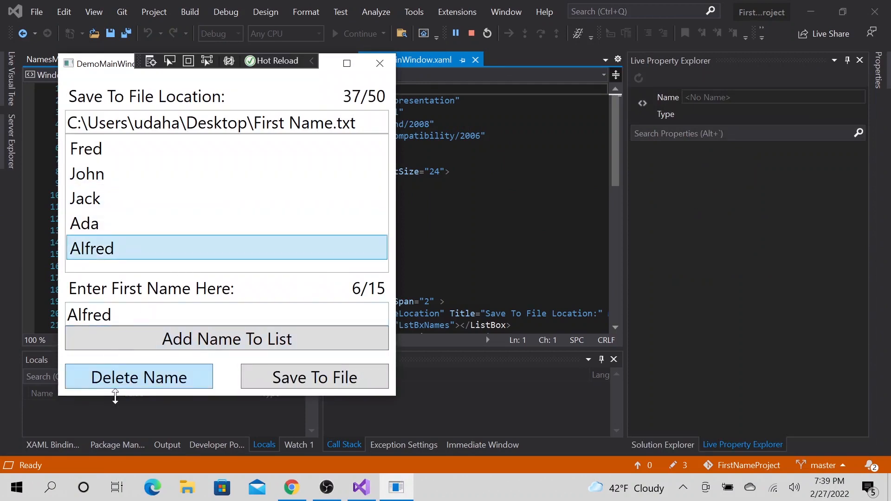
click(315, 376)
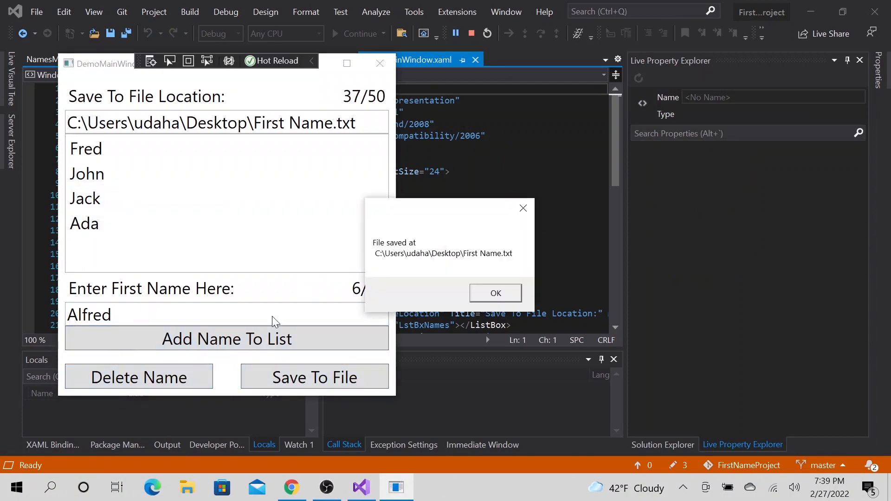
click(495, 293)
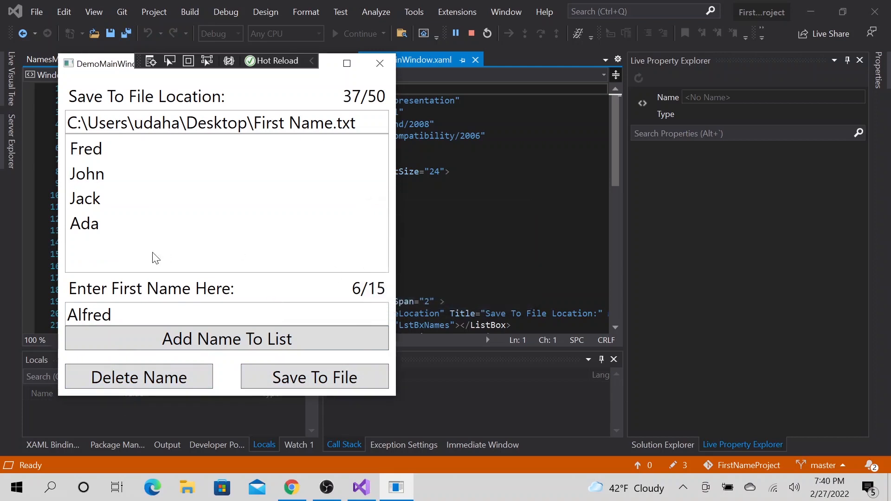
click(87, 174)
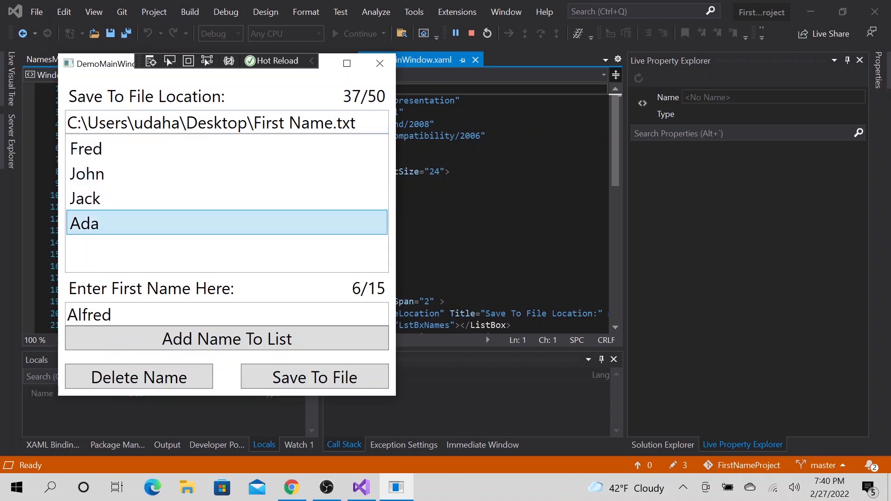
mouse_move(378, 63)
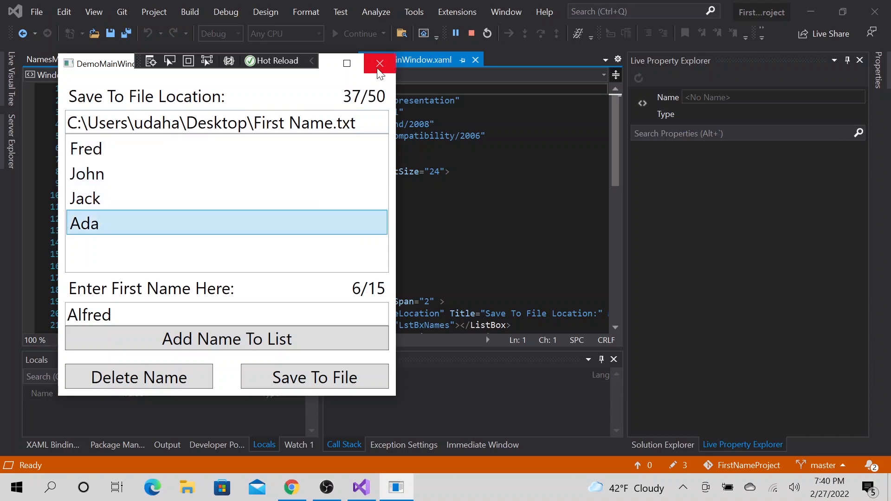
click(379, 63)
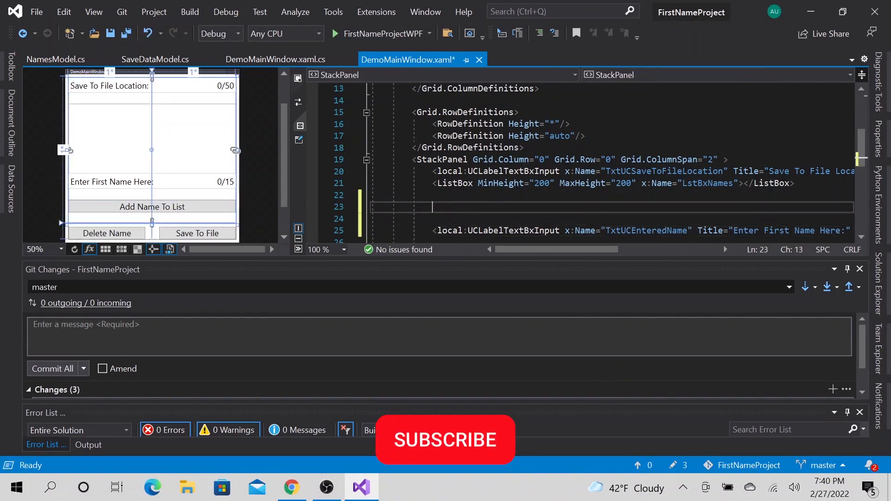
Step: Add a ListBox.ContextMenu with a ContextMenu headed "Change name" to the LstBxNames ListBox
click(444, 440)
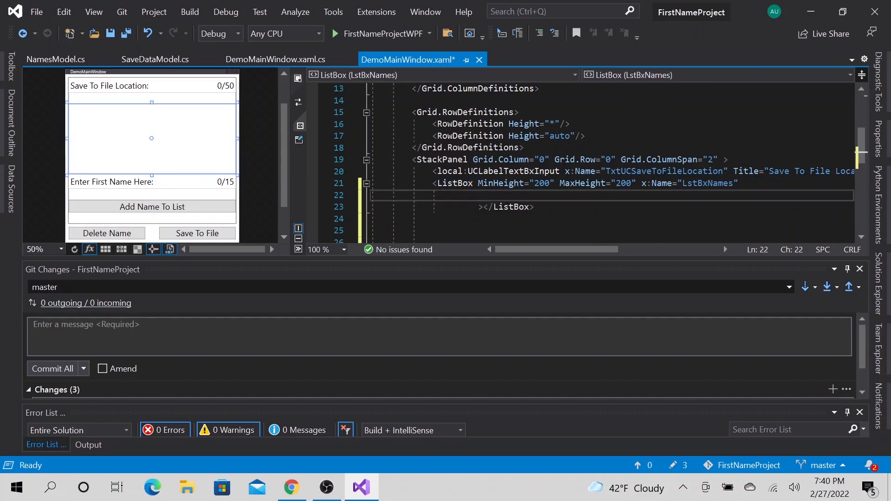
text(<ListBox.ContextMenu)
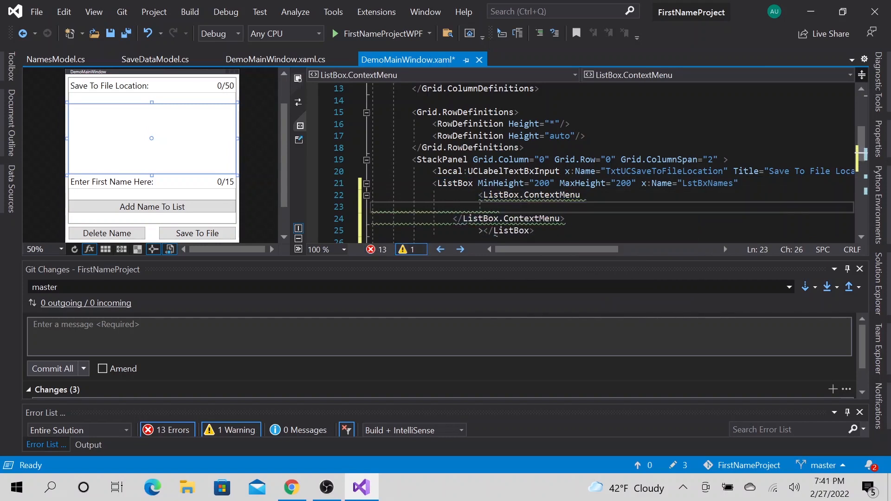
text(<ContextMenu Header />)
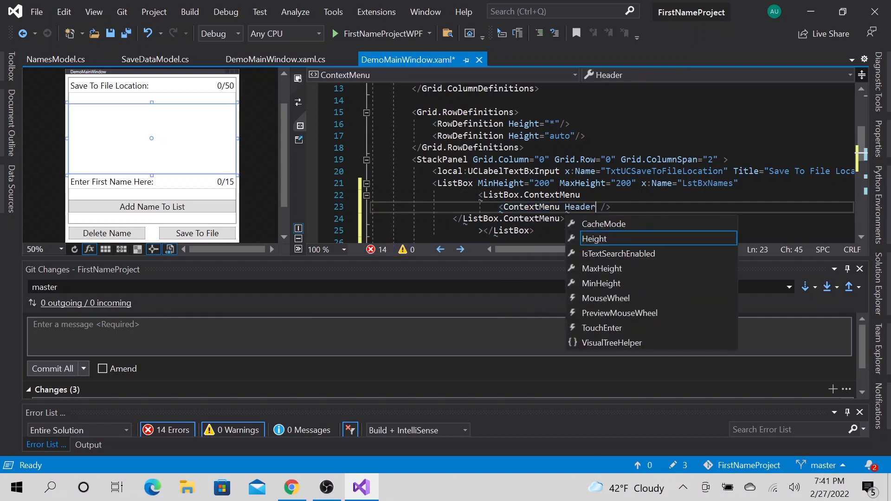
text(="Change name")
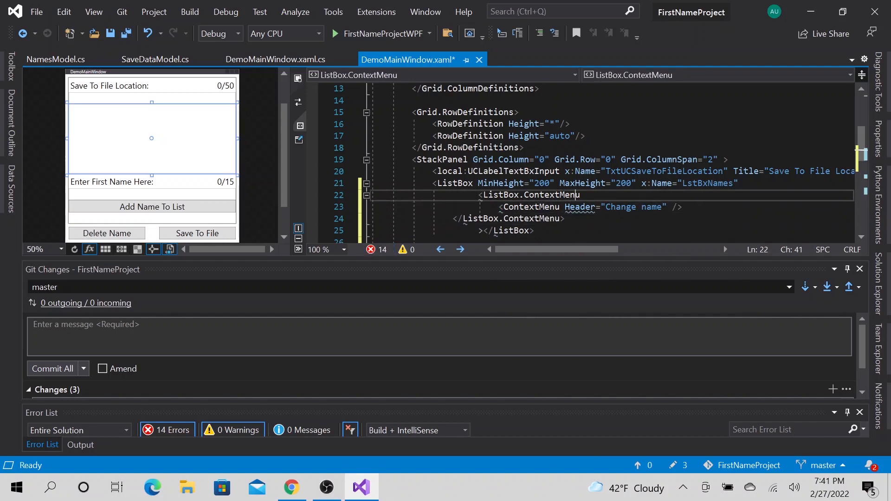
click(493, 231)
text(>)
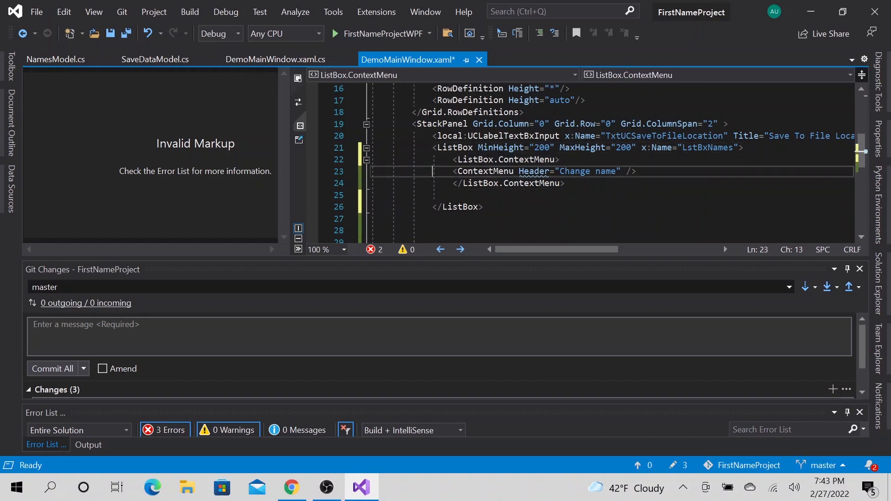
Step: Replace the header with a MenuItem CMchangeName, headed "Change name", clicking CMchangeName_Click
key(Enter)
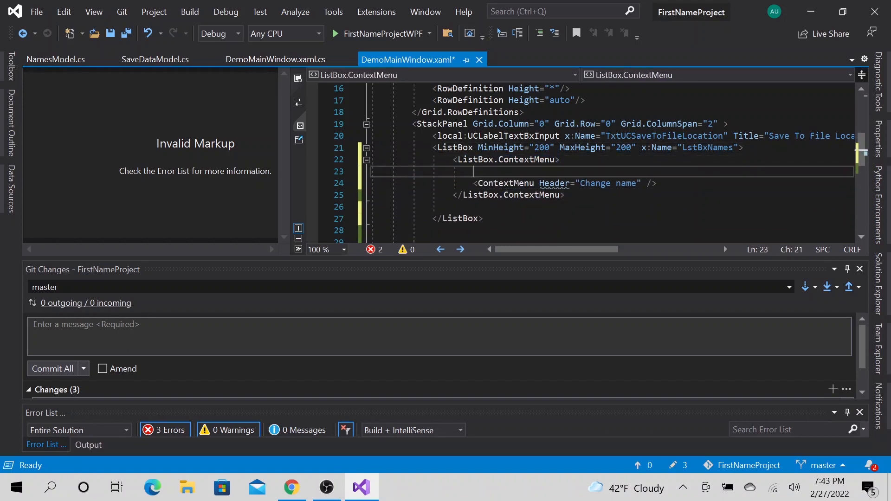
double_click(505, 182)
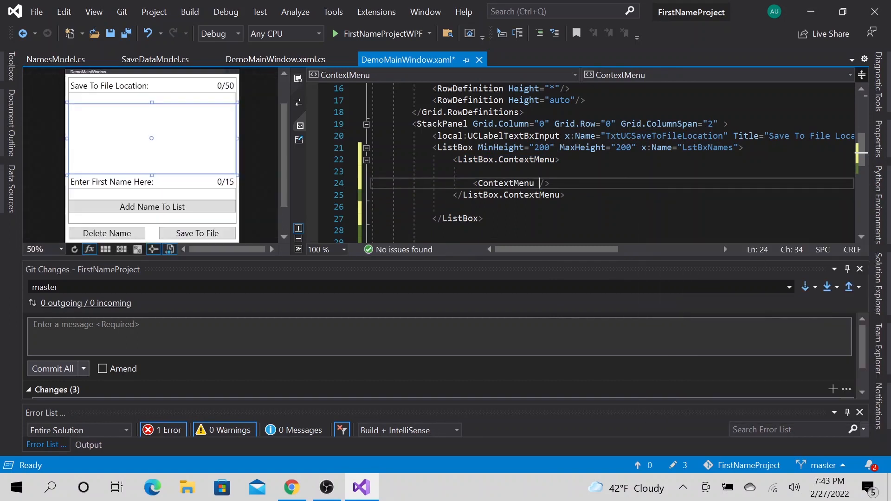
text(<MenuItem />)
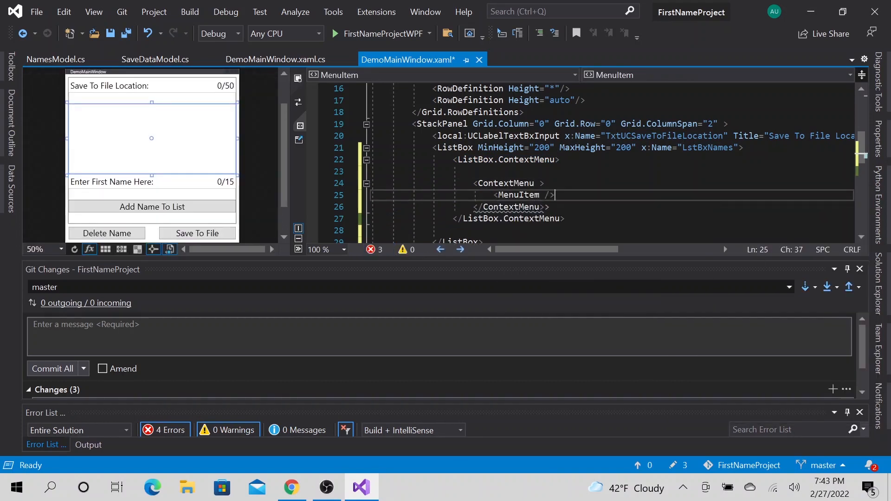
text(Header="Change name")
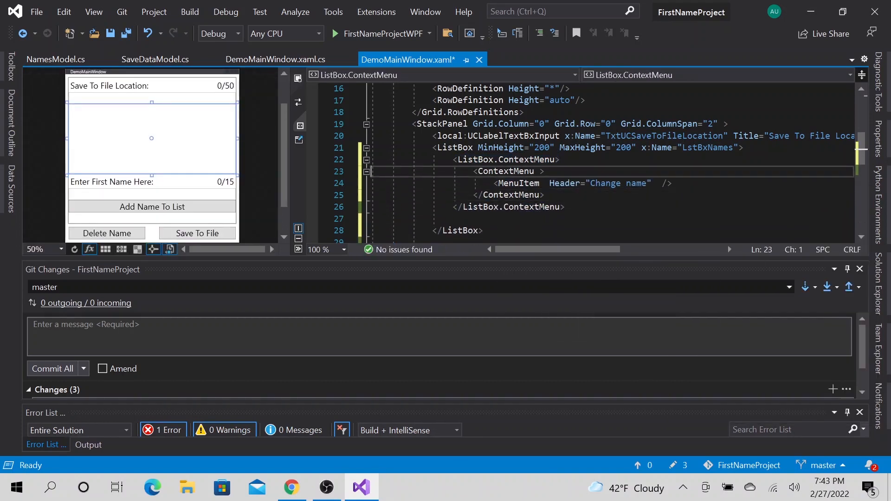
text(Click=")
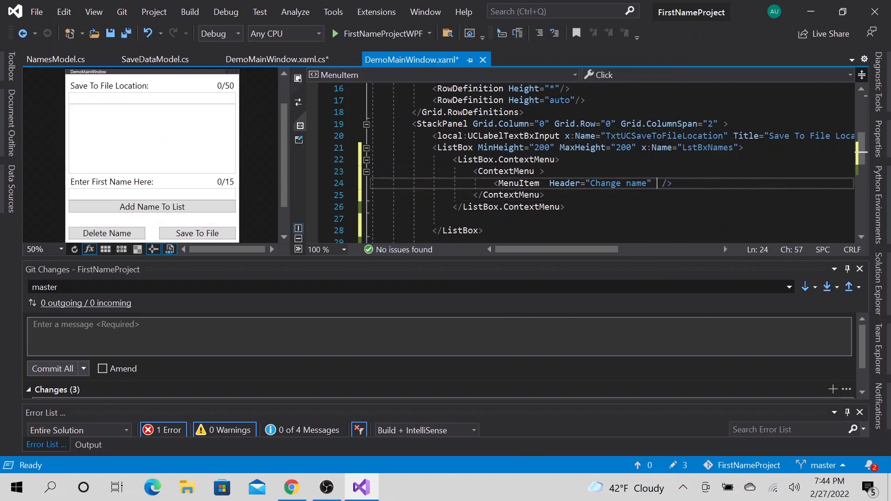
text(Name="CMchangeNa")
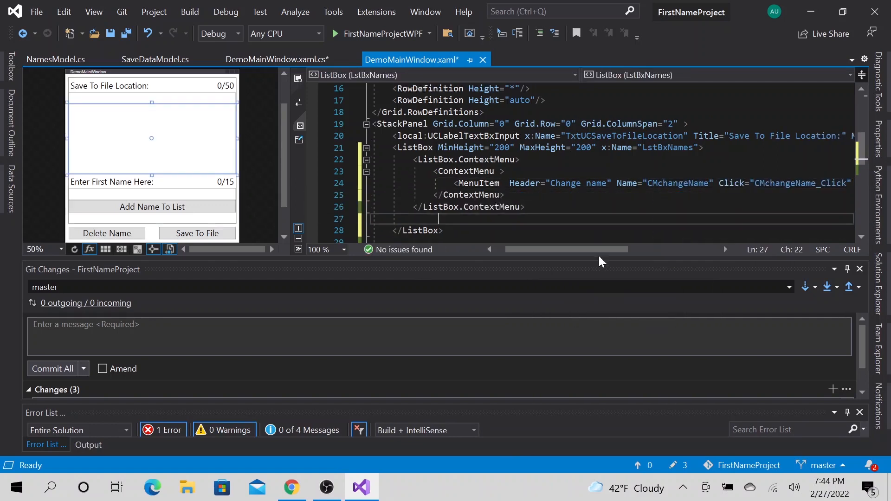
Step: Jump to the empty CMchangeName_Click handler in the code-behind and start a build
scroll(right, 3)
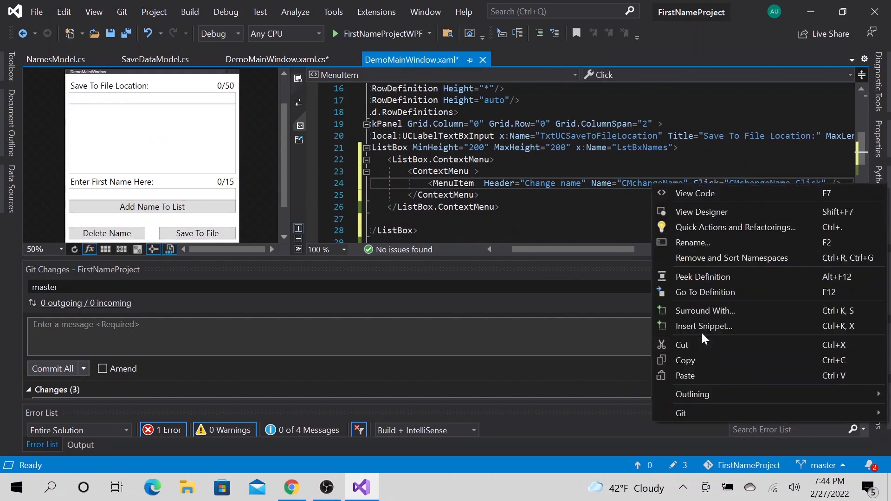
mouse_move(705, 297)
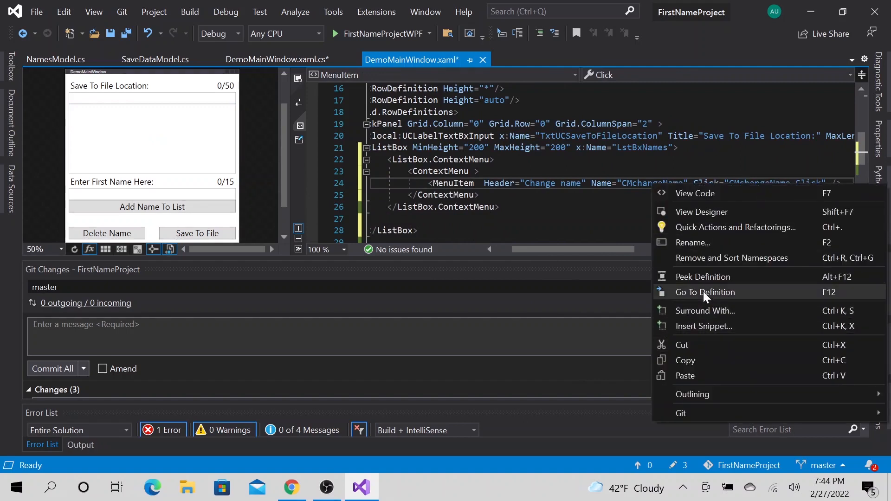
click(705, 292)
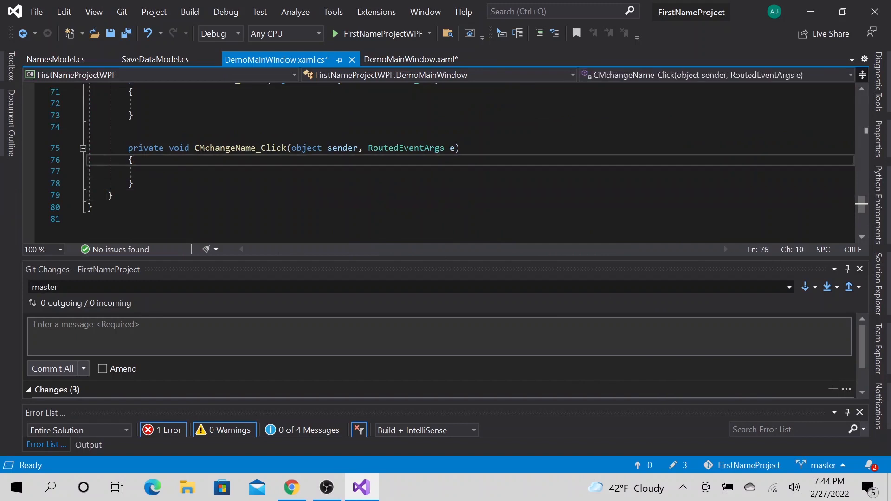
click(334, 33)
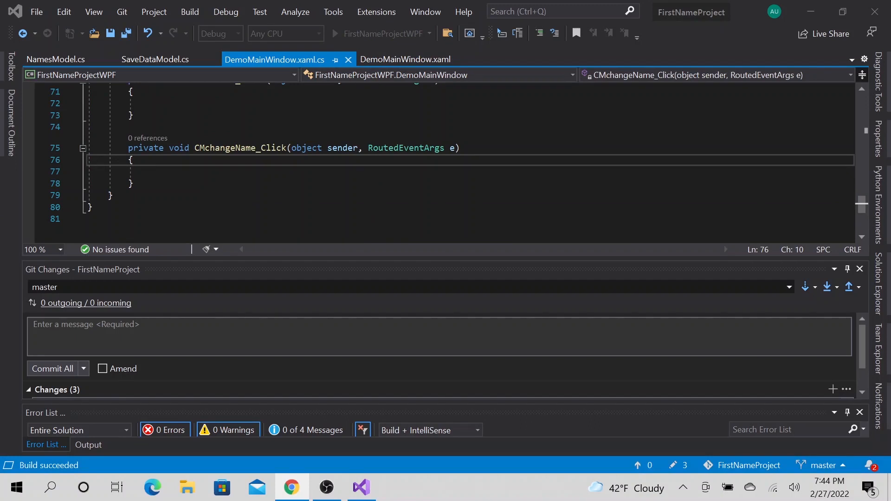
Step: Launch the name-list app, then close its window to stop debugging
click(337, 33)
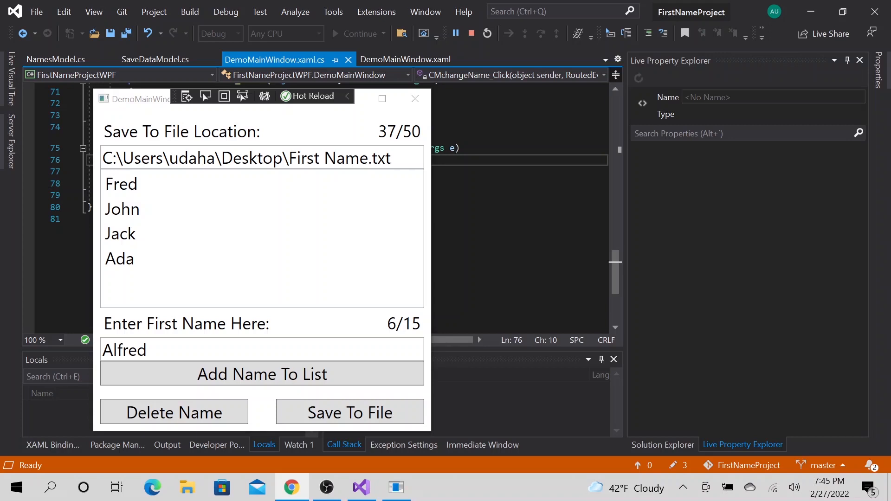
mouse_move(409, 423)
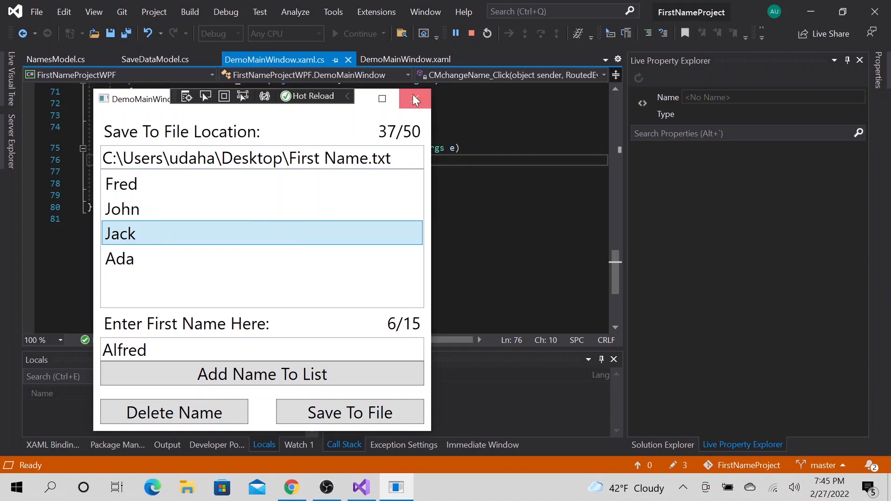
click(414, 98)
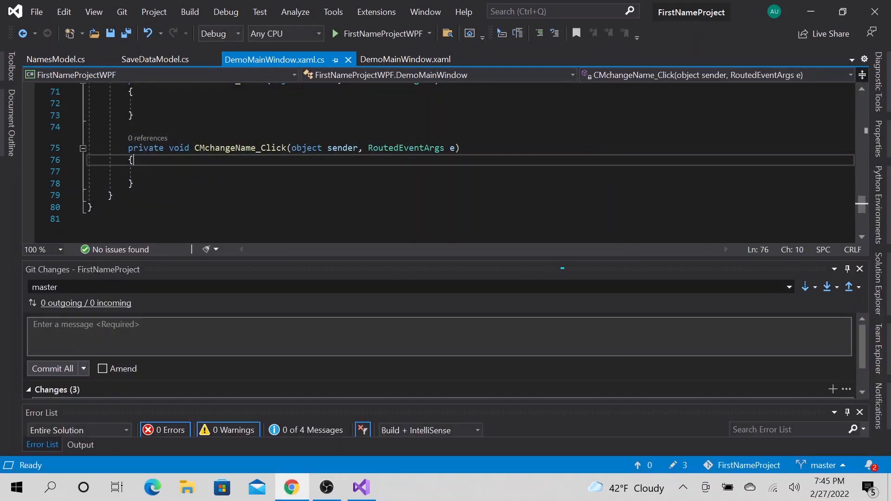
Step: Delete the MenuItem_Click stub and add an if check that LstBxNames.SelectedItem isn't null
key(Enter)
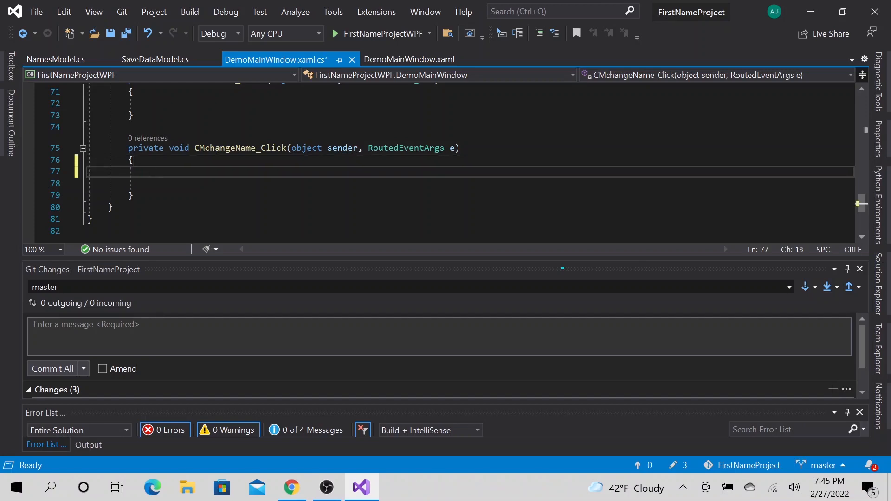
text(if)
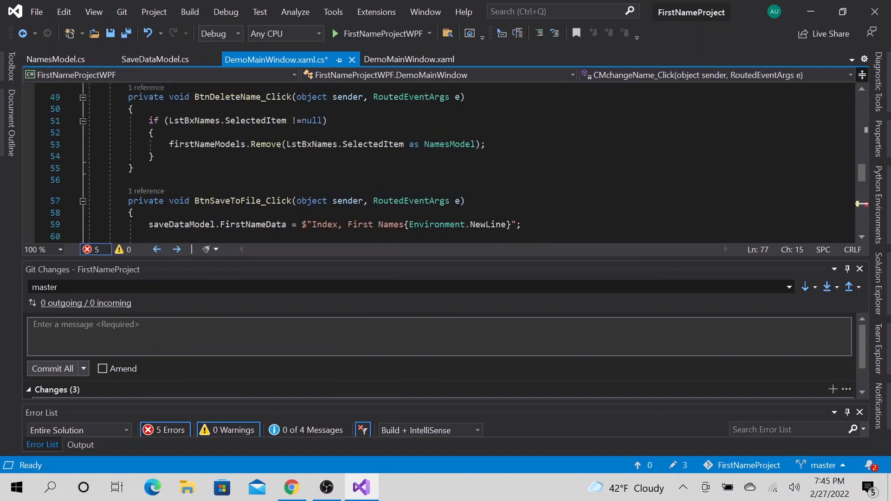
text(if)
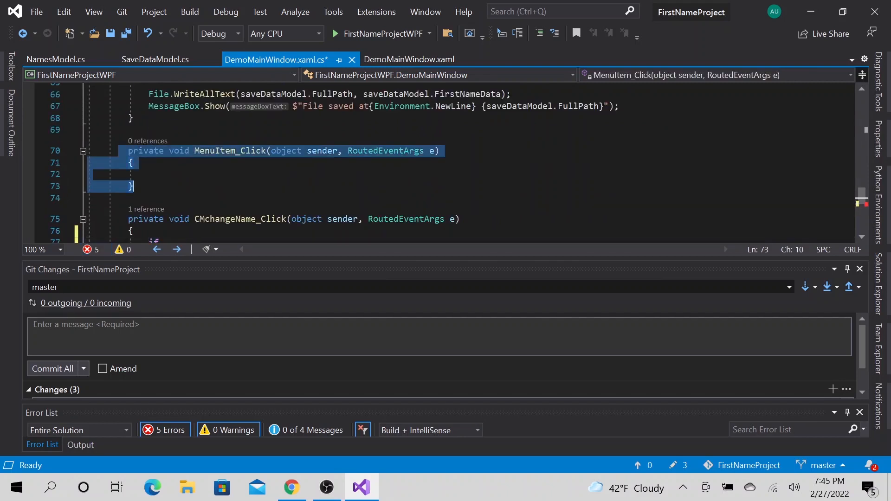
key(Delete)
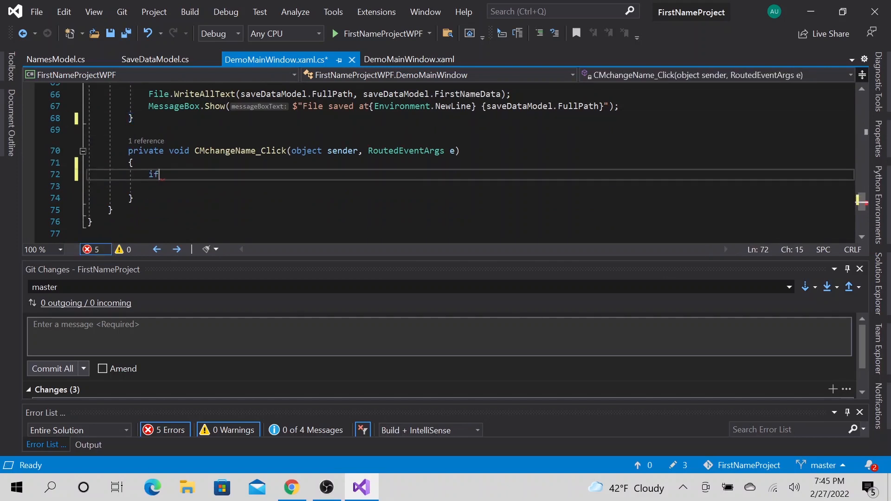
text((true))
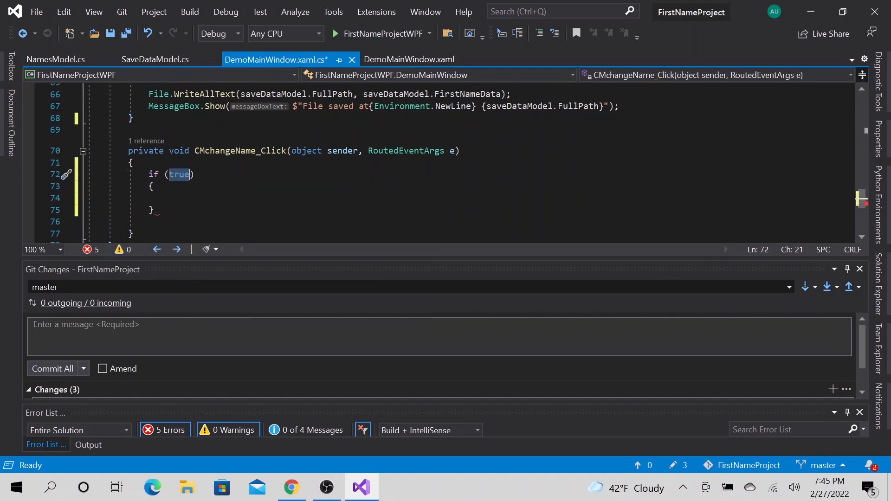
text(l)
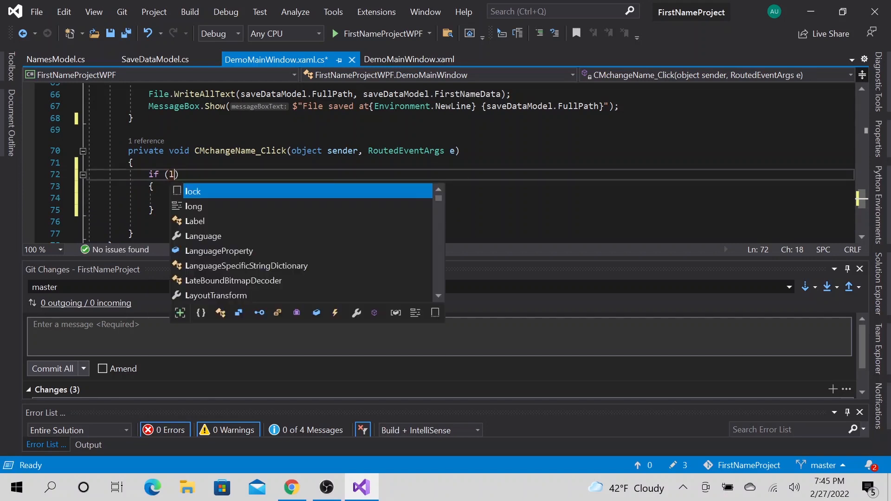
text(LstBxNames)
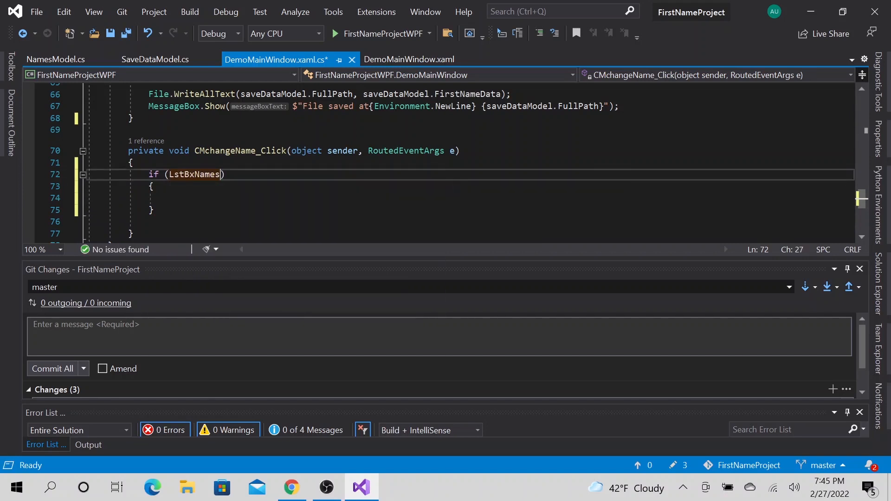
text(.se)
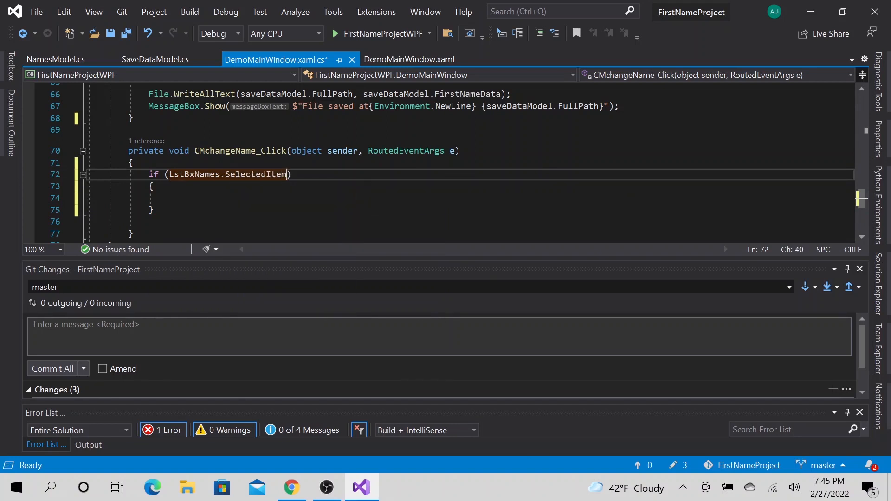
text(" ")
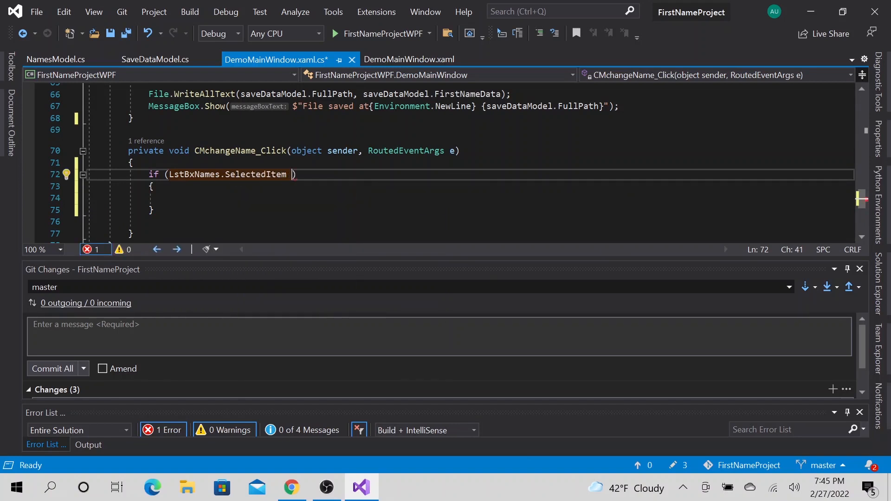
text(!=)
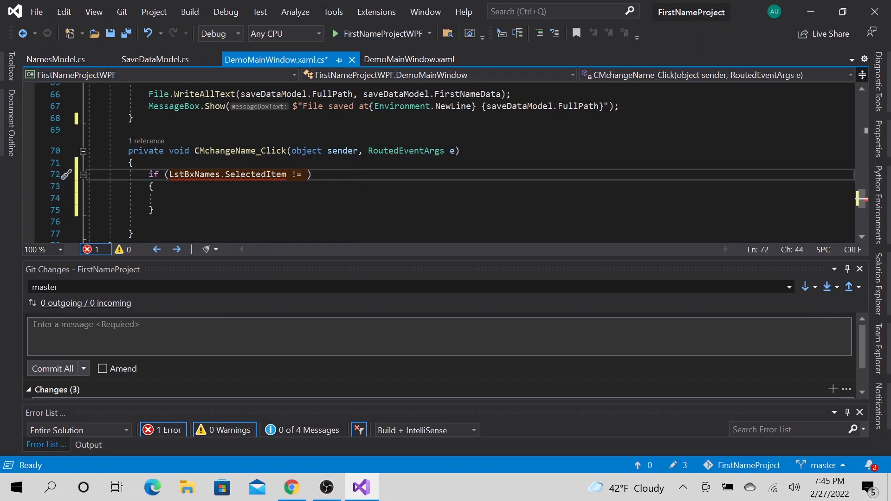
text(null)
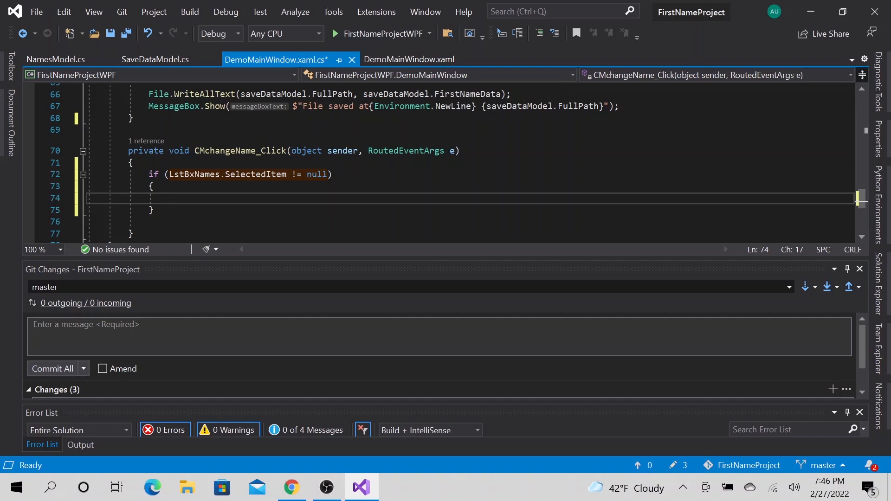
Step: Inside the check, cast SelectedItem as NamesModel and begin assigning its FirstName
text(ls)
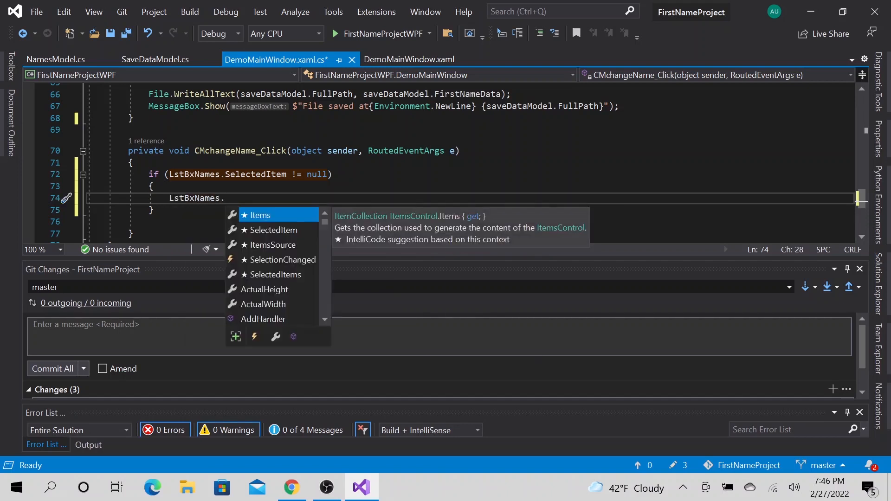
text(SelectedItem a)
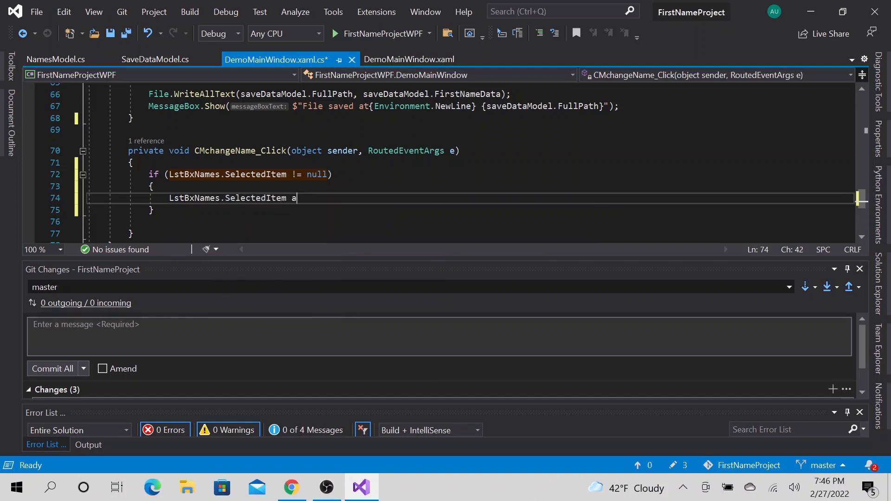
text(s)
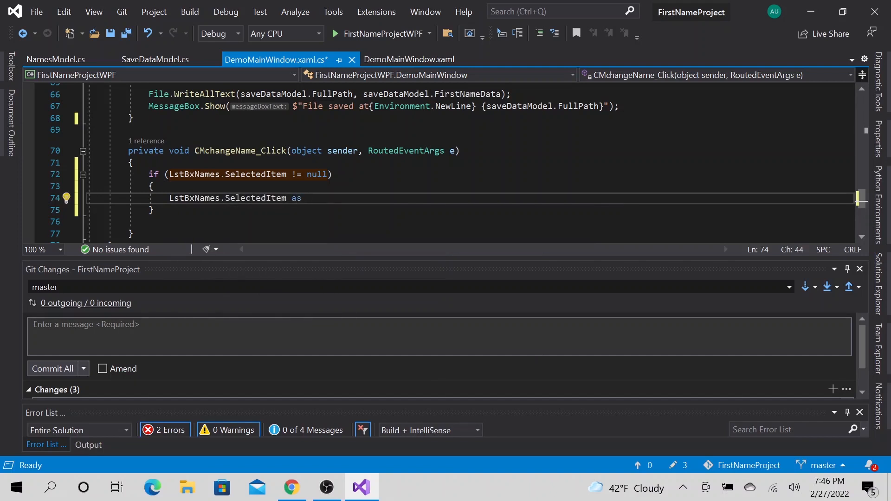
text(NamesModel)
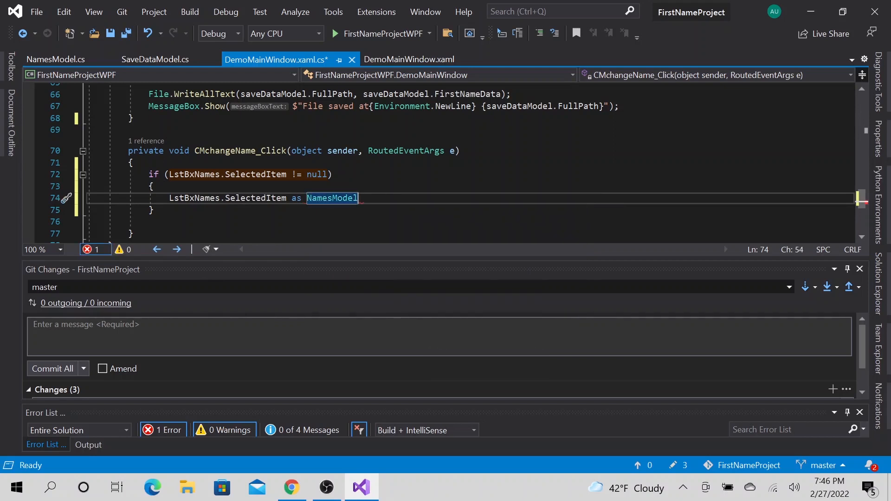
text())
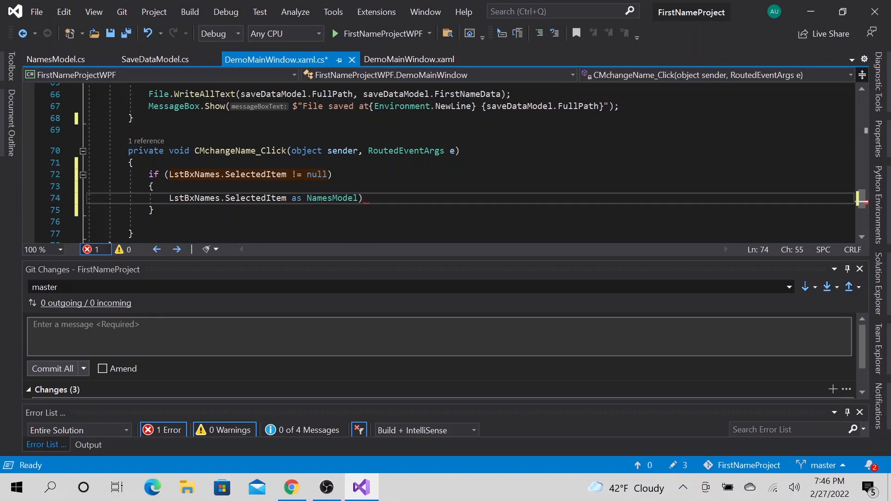
text(.)
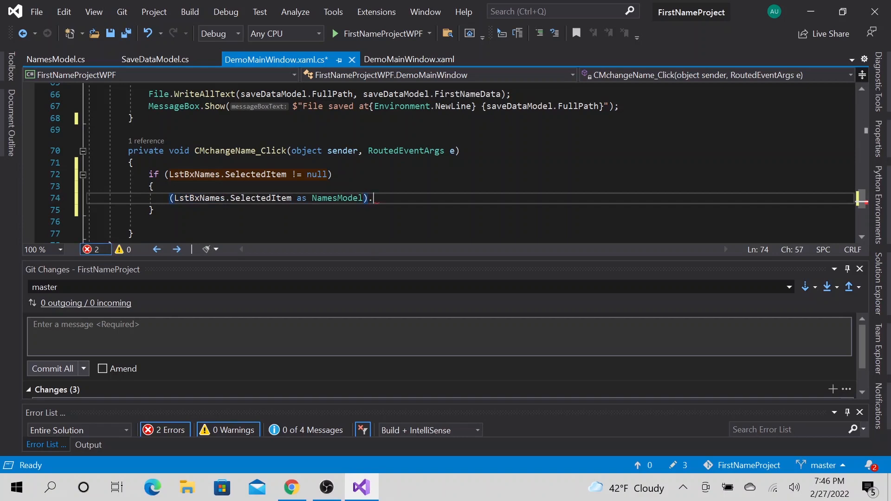
text(.)
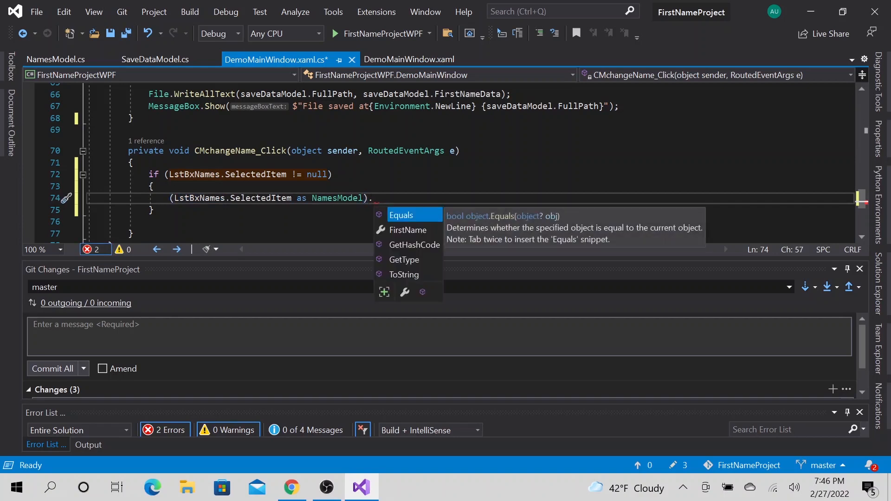
text(FirstName =)
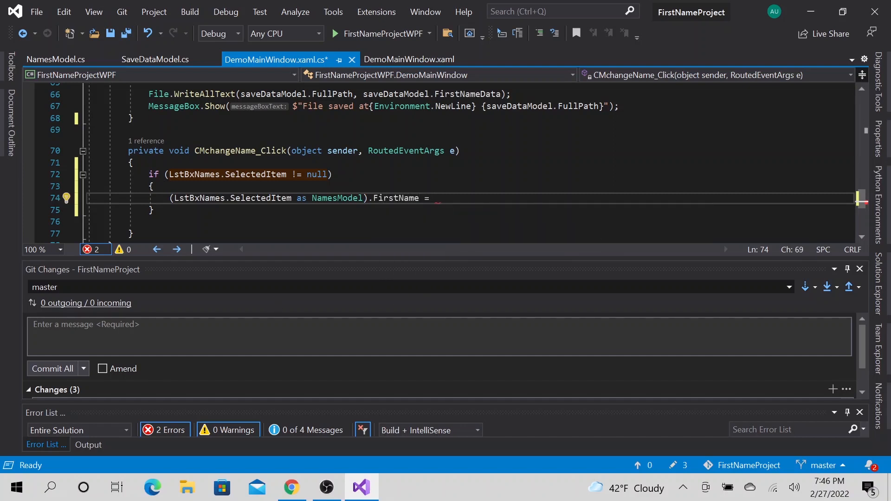
click(155, 60)
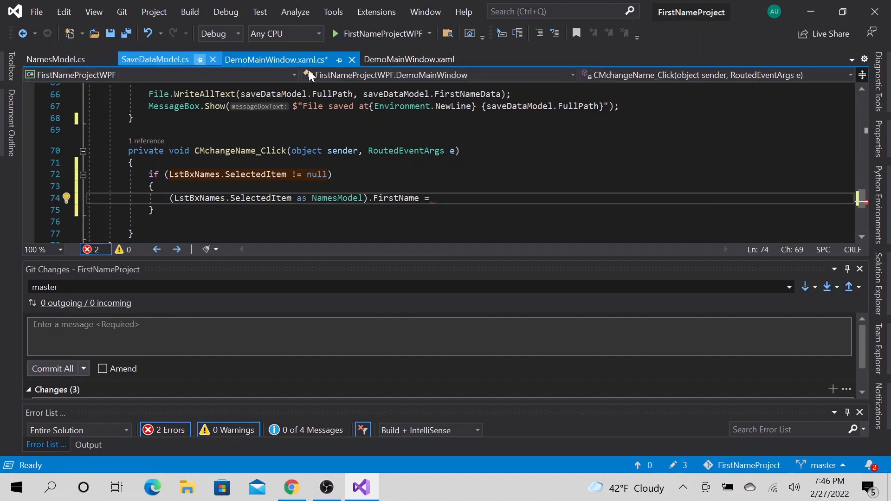
click(408, 59)
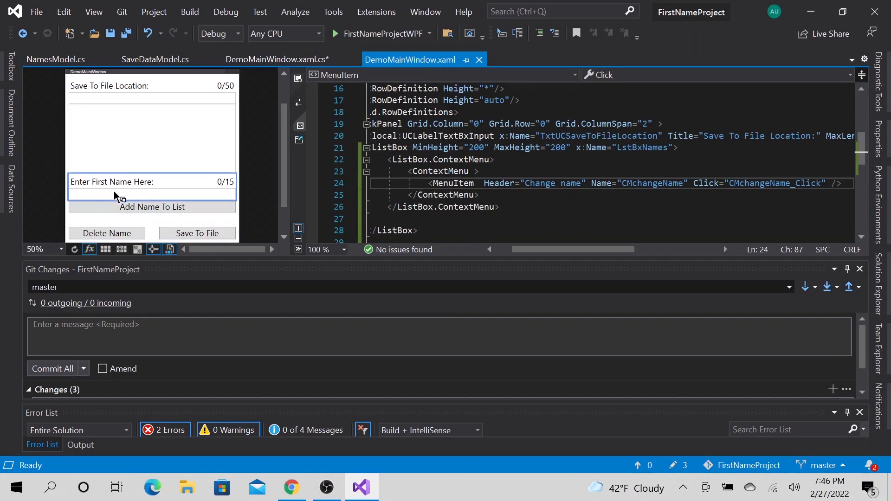
mouse_move(119, 153)
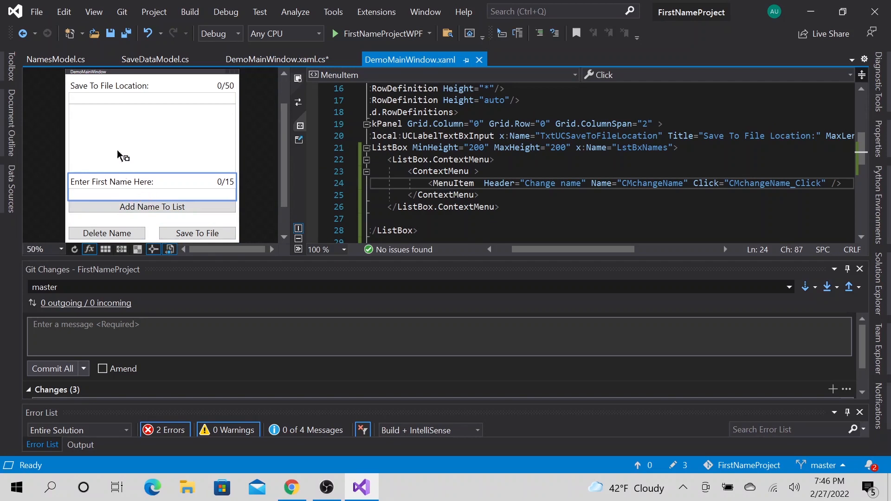
click(276, 60)
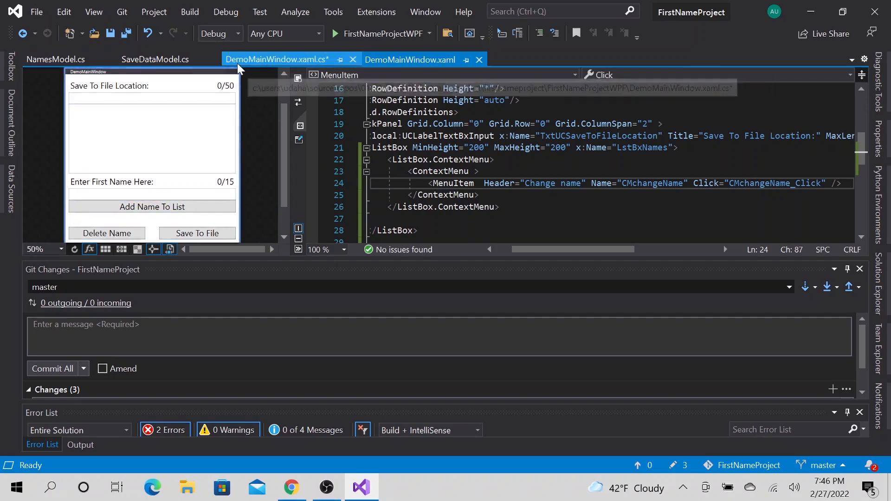
click(51, 59)
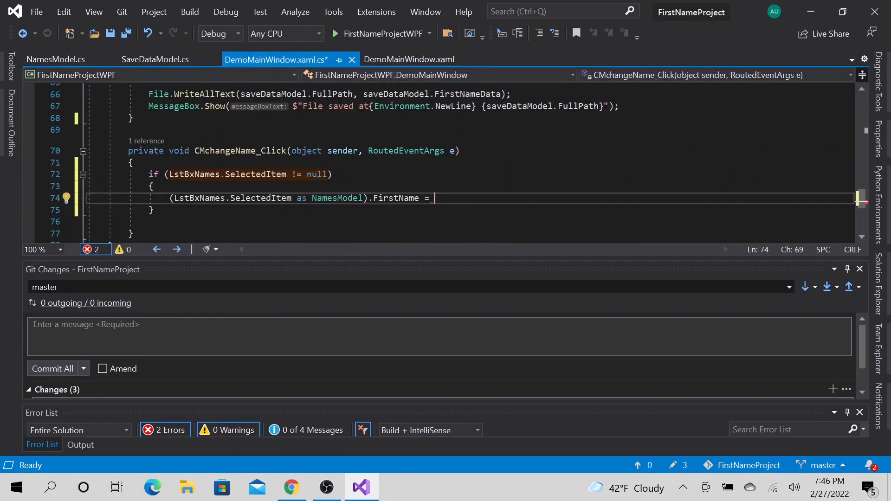
Step: Assign FirstName from TxtUCEnteredName.txtLimitedInput.Text, then build and run the app
text(U)
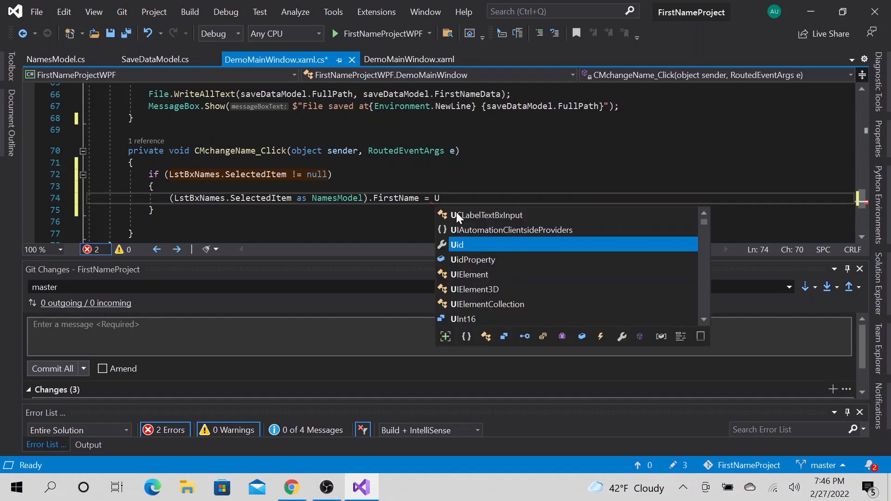
text(CEnteredName)
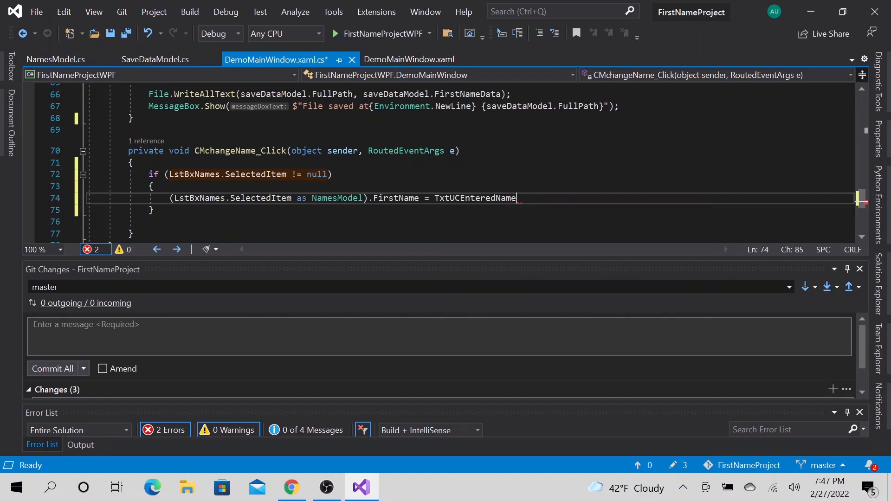
text(.txt)
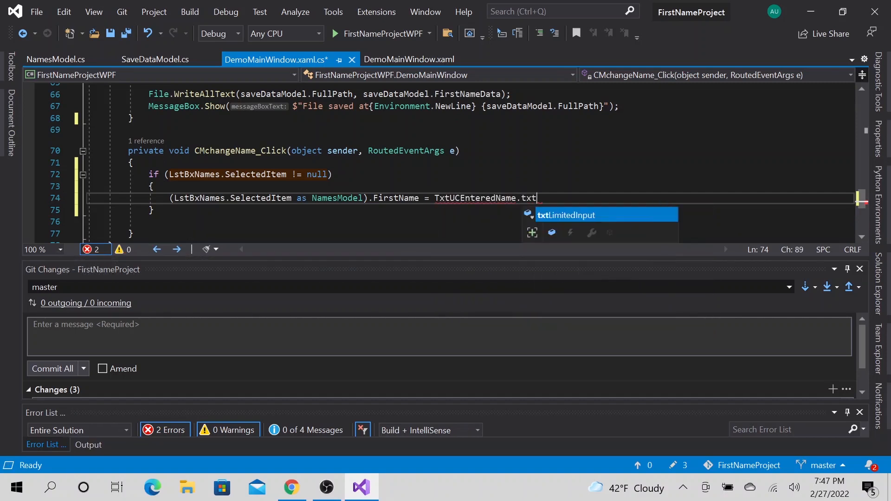
text(LimitedInput.Text)
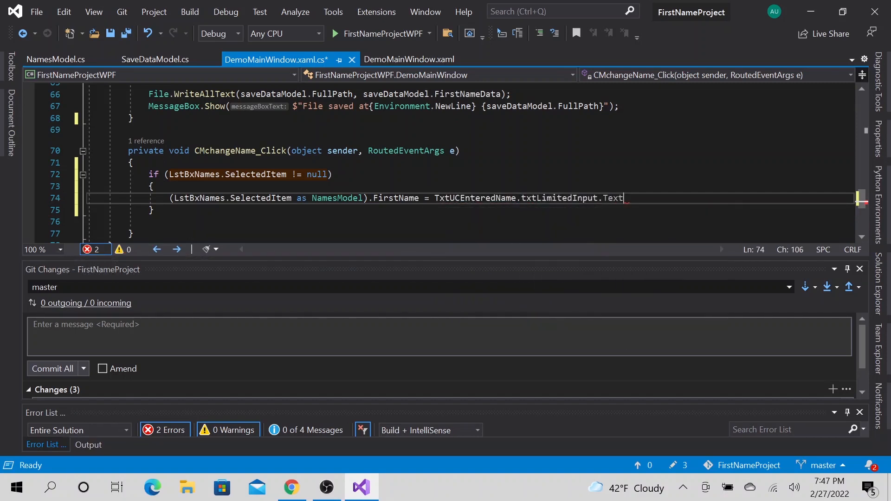
text(;)
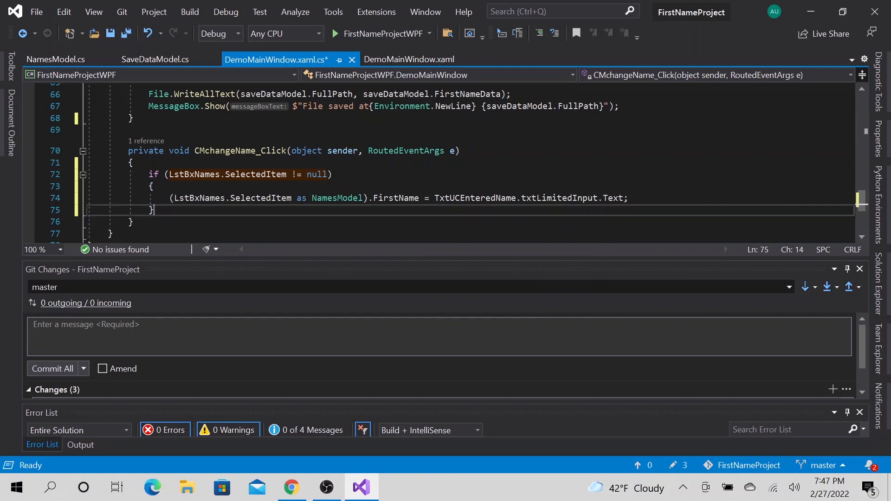
click(332, 34)
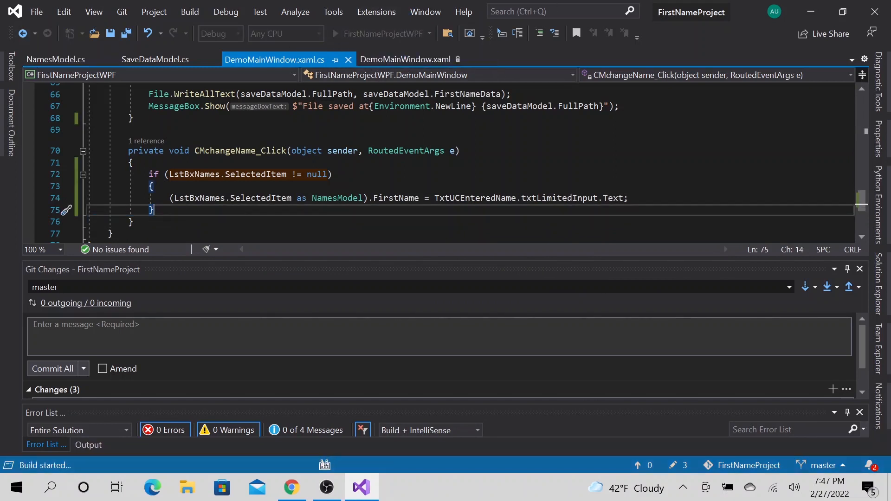
Step: Run the app and select names in the list, including Fred
click(330, 33)
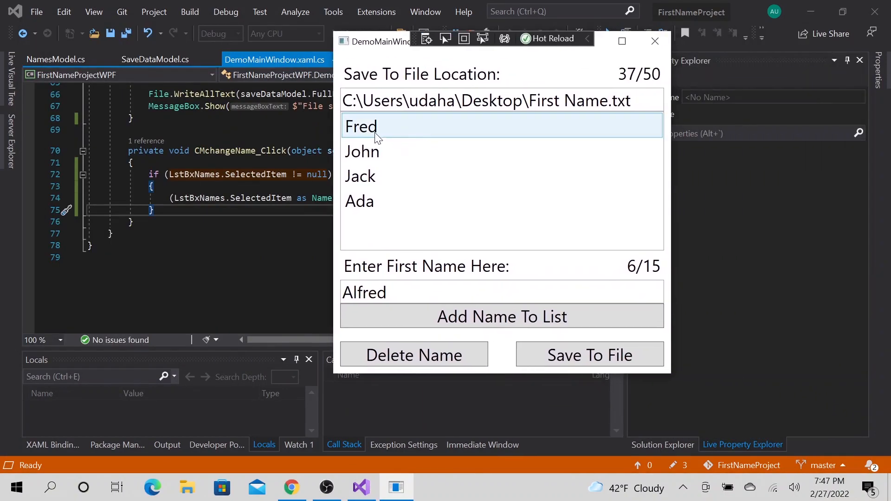
click(370, 126)
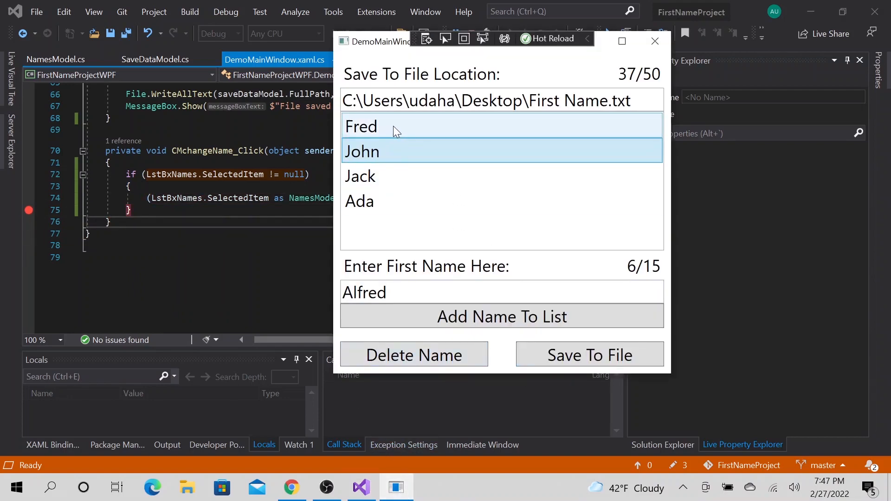
click(381, 201)
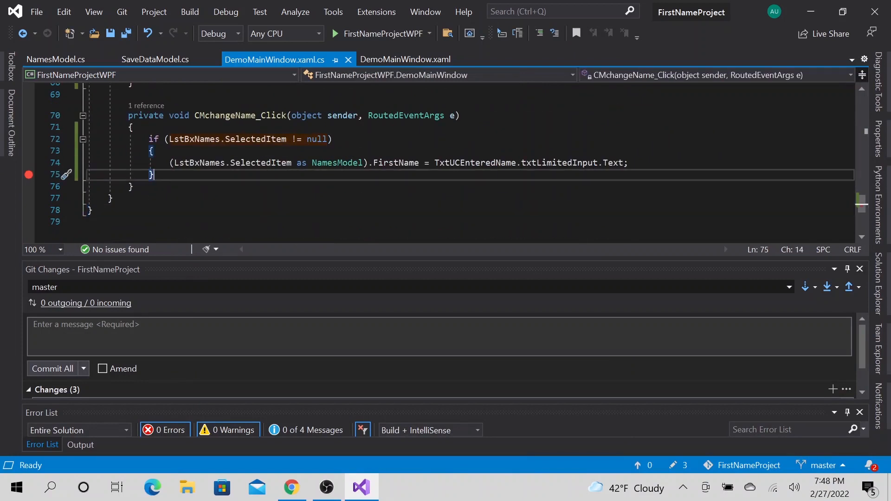
Step: Add a blank line below the FirstName assignment and run the app again
key(Enter)
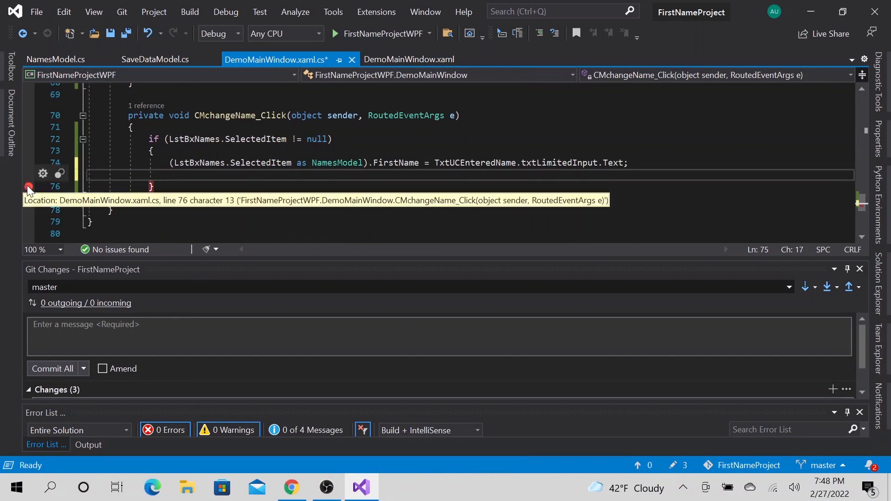
click(331, 33)
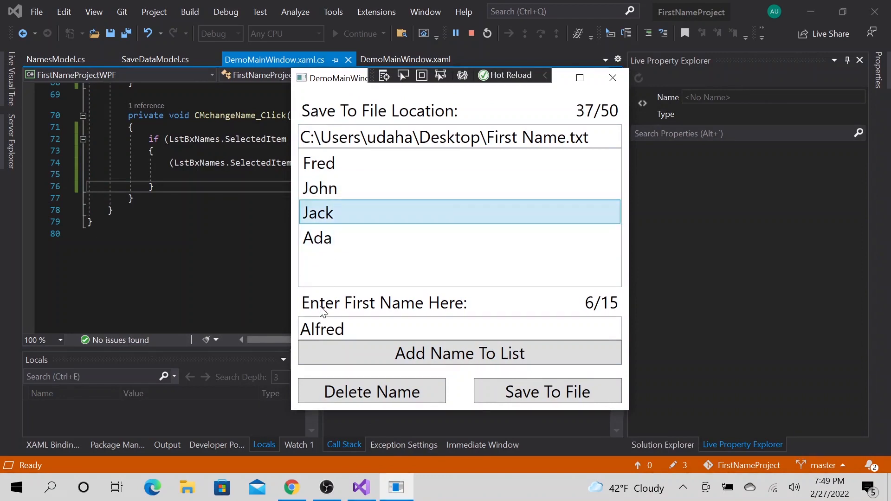
Step: Add Chad to the running app's name list, then select Ada in the list
text(C)
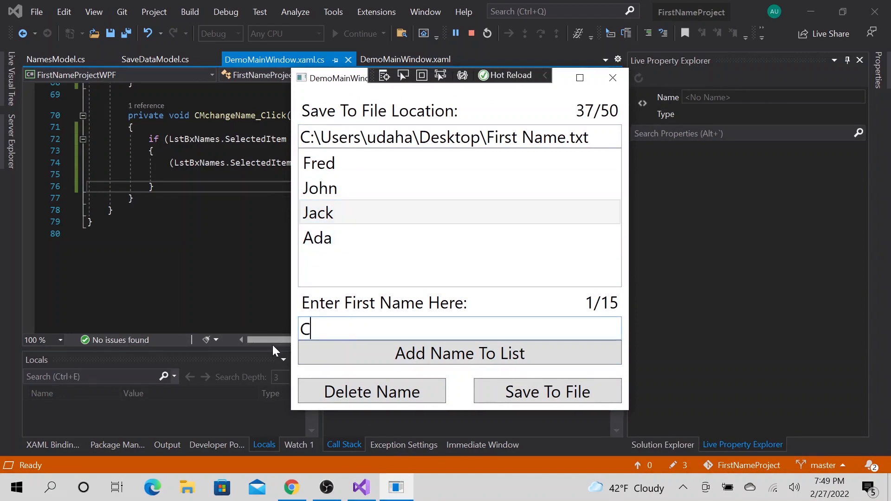
text(had)
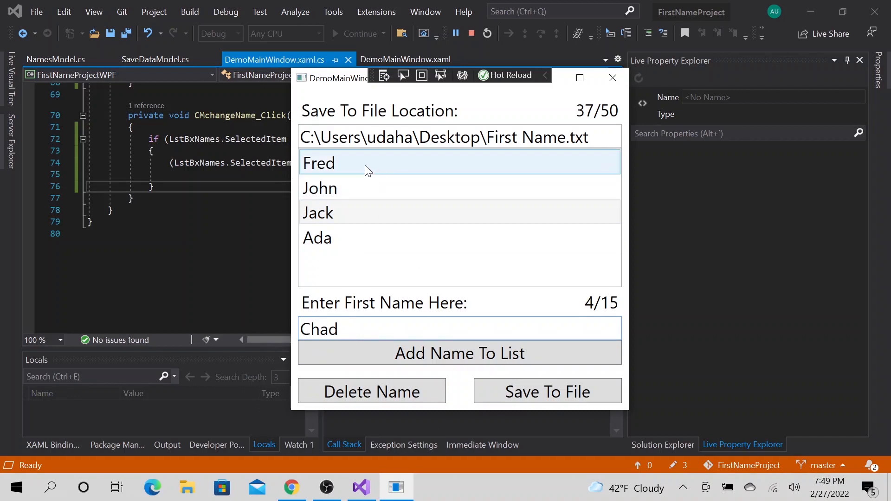
click(459, 353)
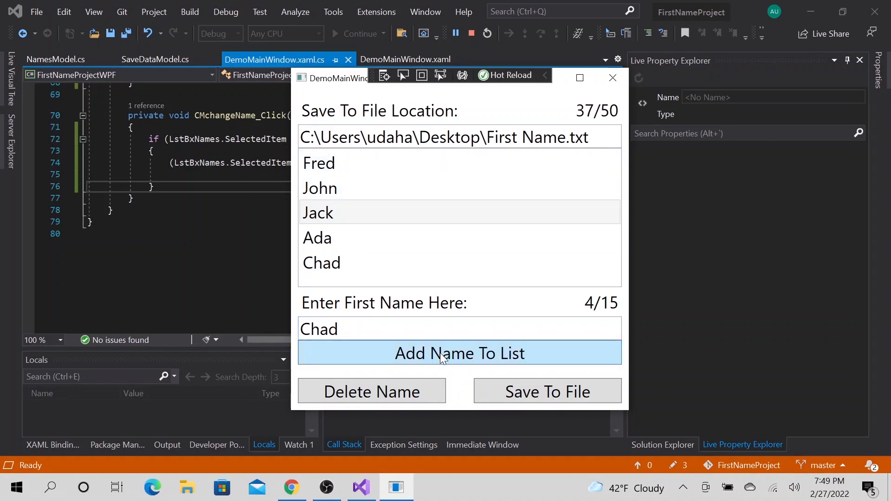
mouse_move(440, 354)
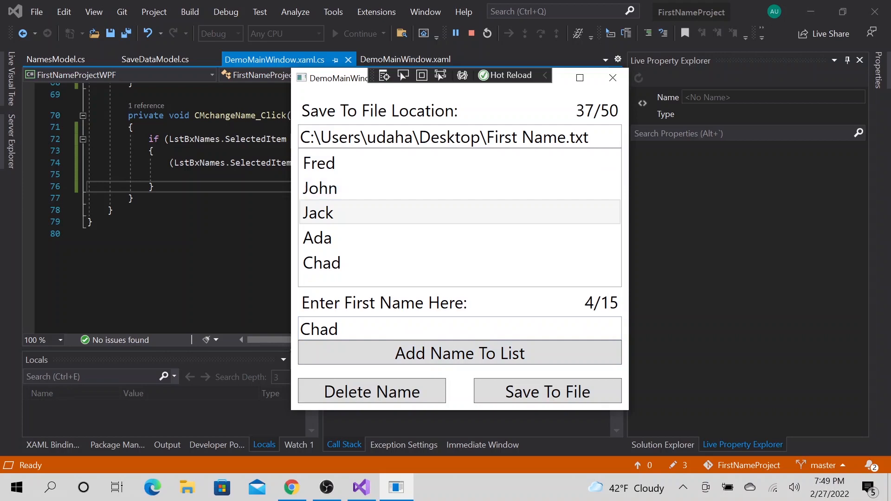
click(382, 238)
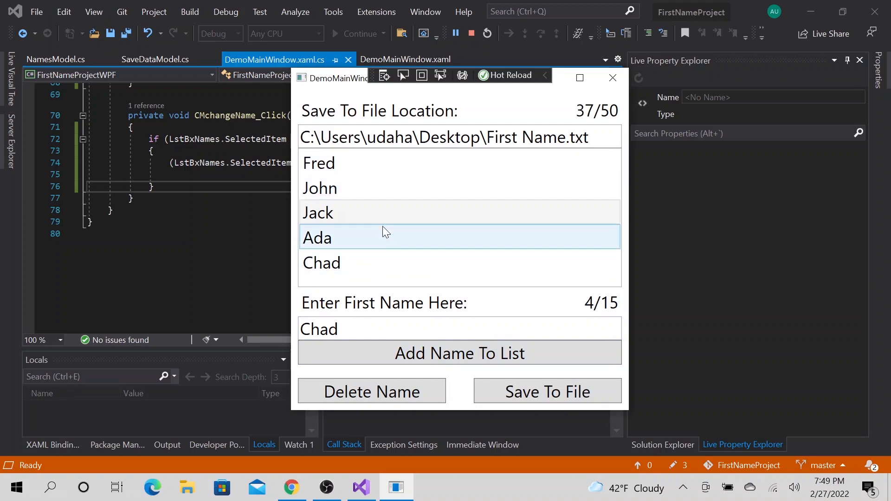
click(340, 262)
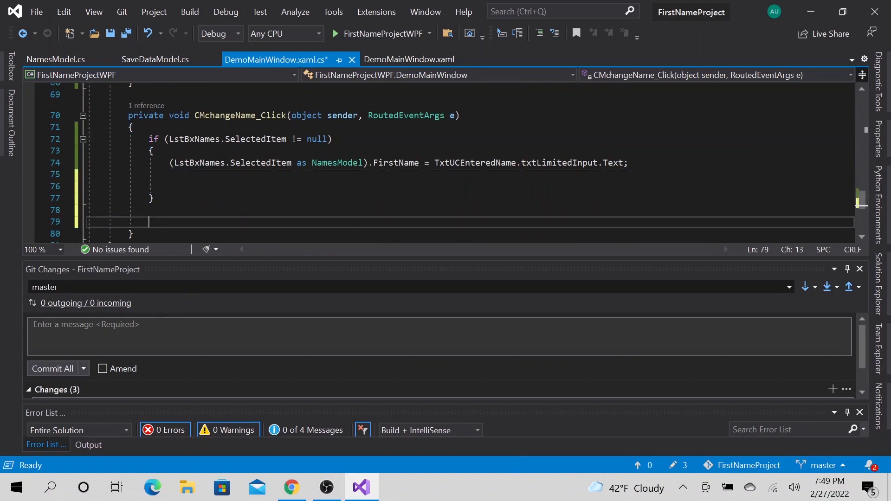
Step: Type var s = firstNameModels; on line 79, after the if block
text(fa)
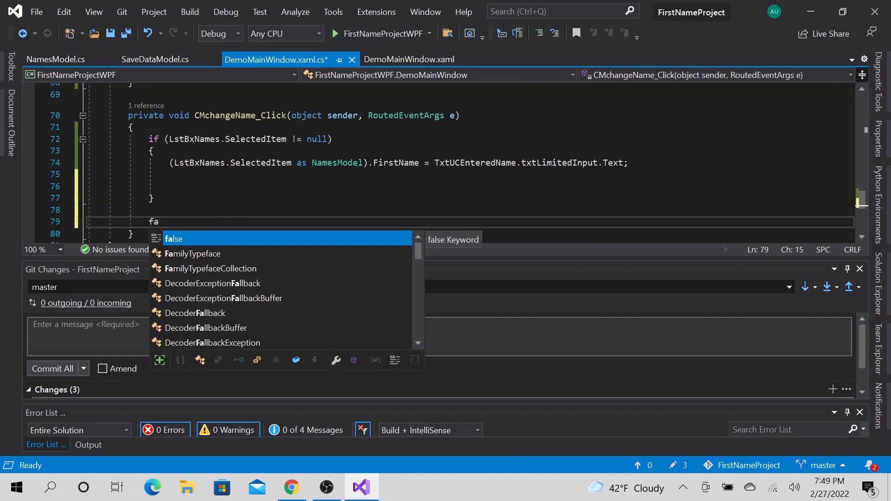
text(firstNameModels;)
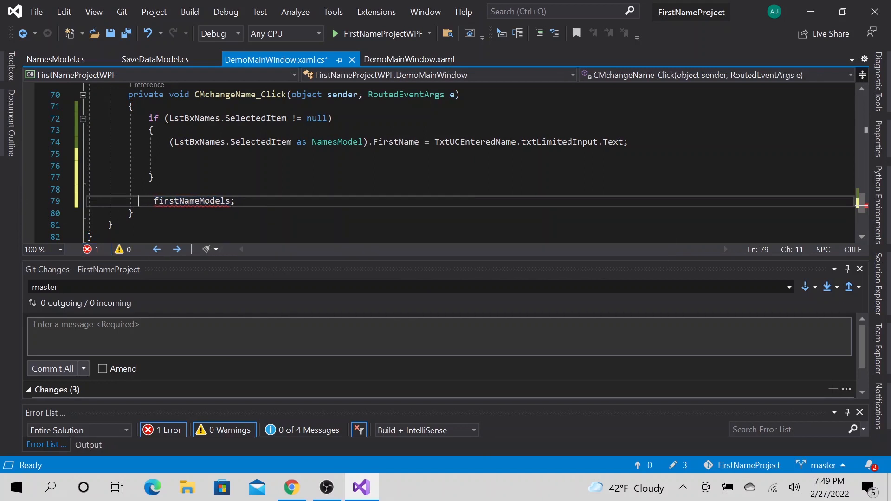
text(var s)
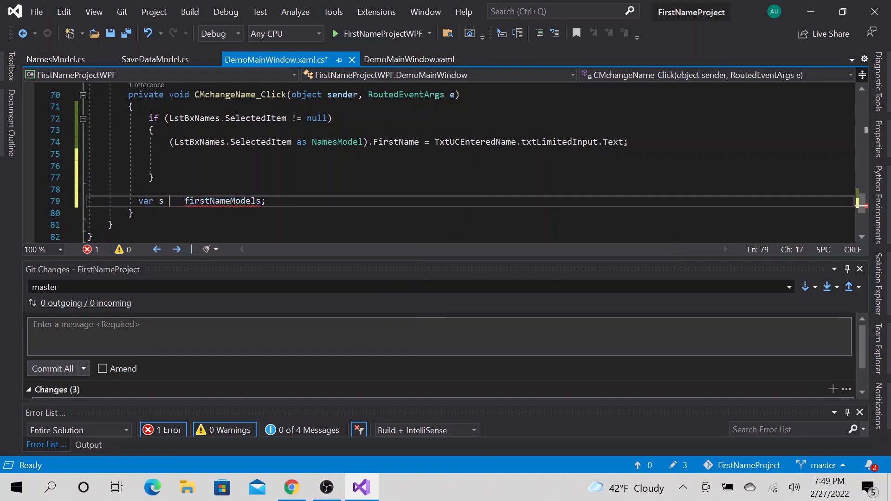
text(=)
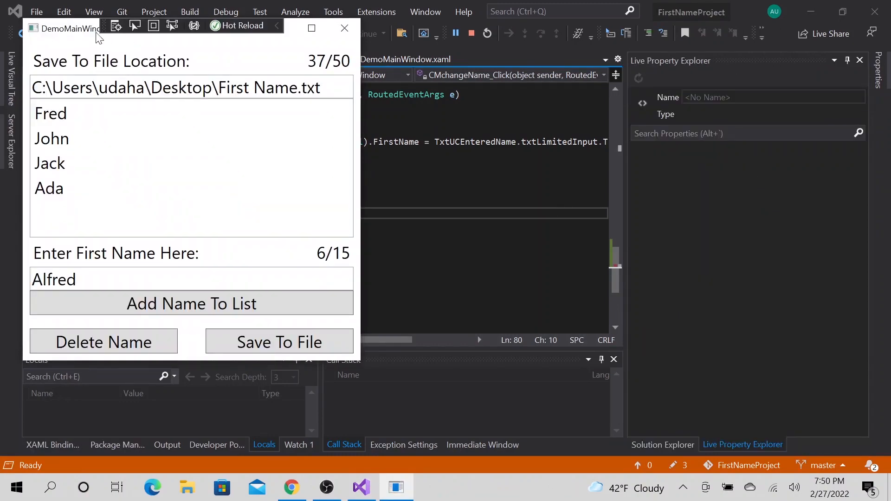
Step: Select Fred in the running app and trigger its name change, resuming past the breakpoint
drag(65, 28, 397, 35)
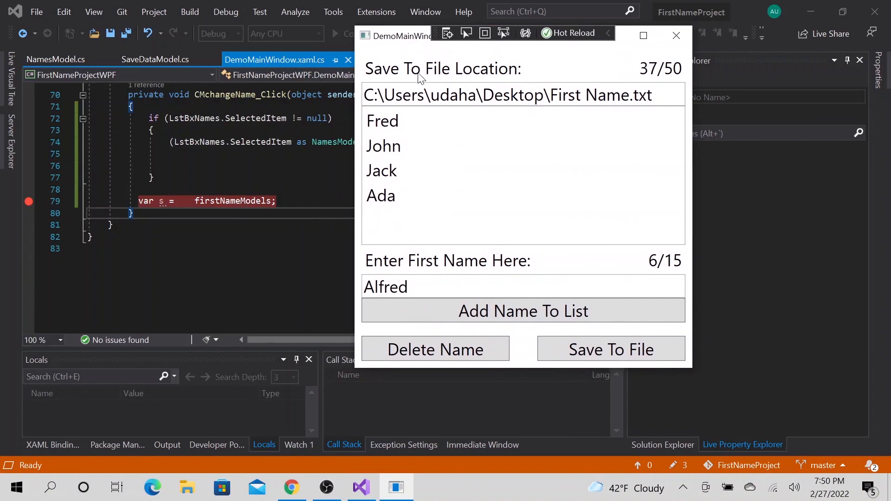
click(382, 121)
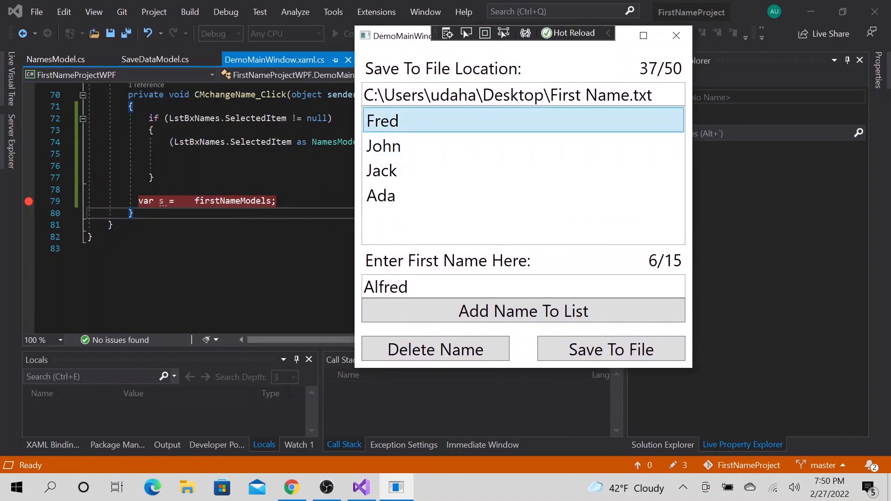
mouse_move(418, 125)
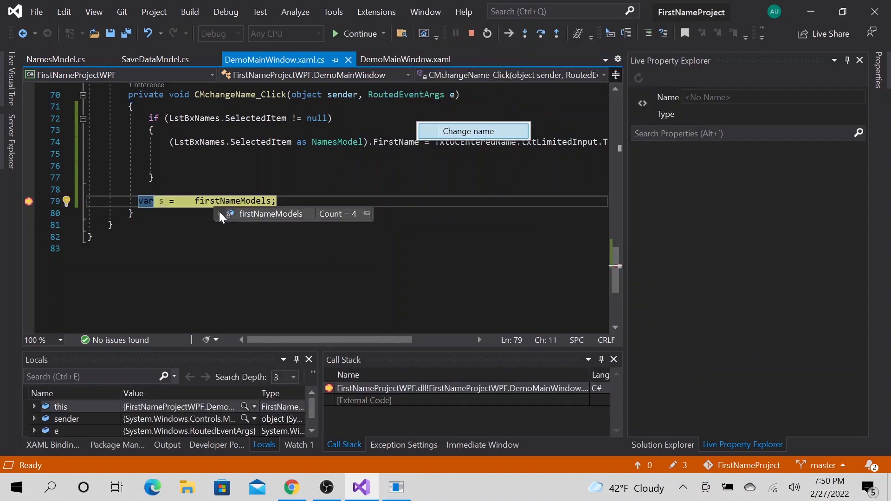
click(223, 214)
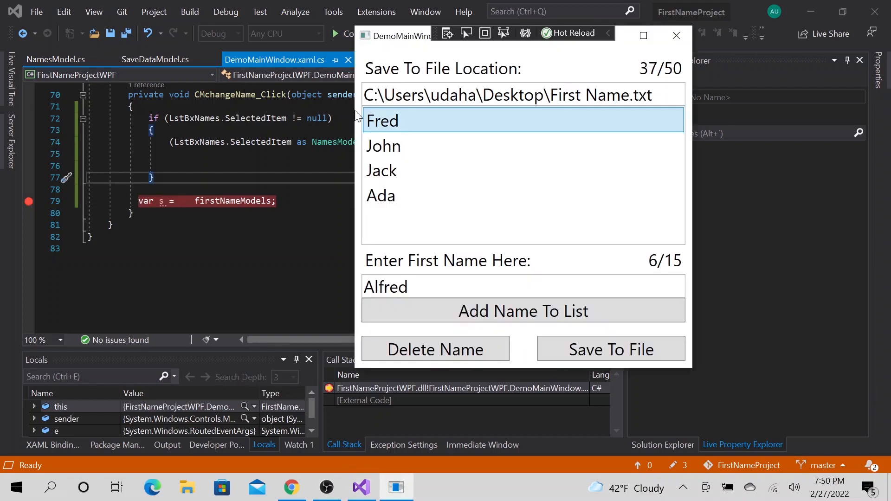
click(402, 146)
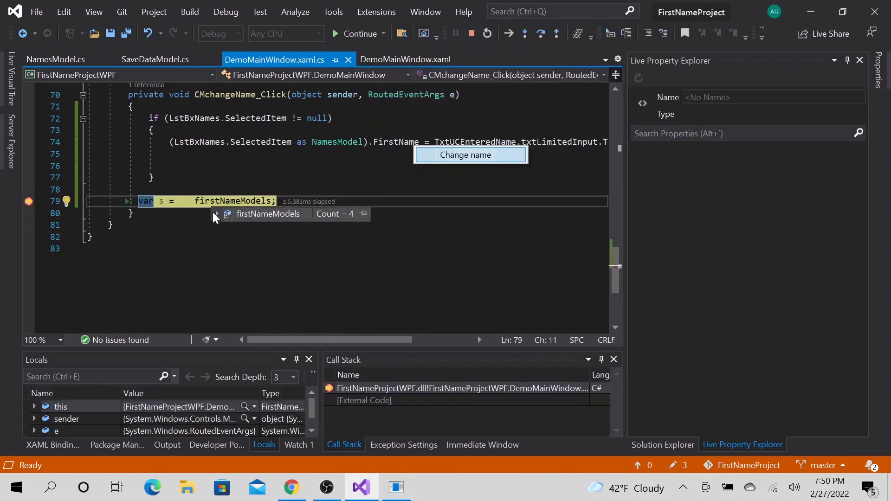
Step: Inspect firstNameModels items (Alfred, Alfred, Jack, Ada) and jump to its ObservableCollection declaration
click(229, 227)
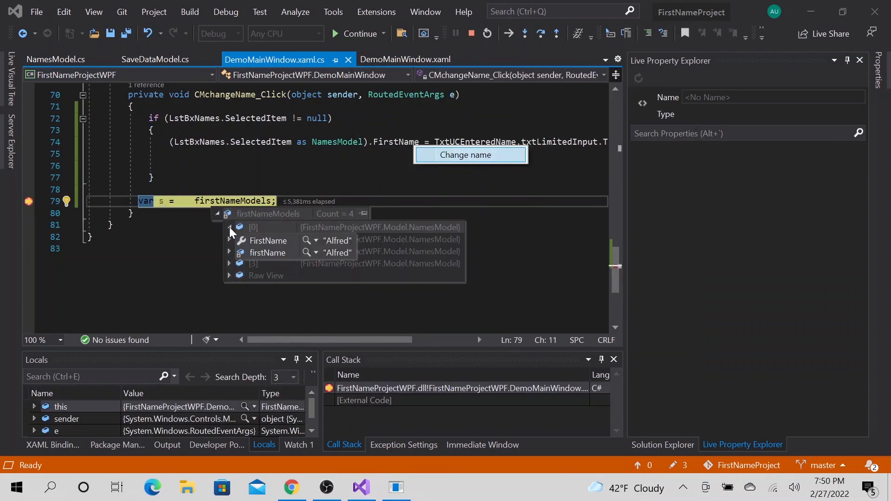
click(228, 240)
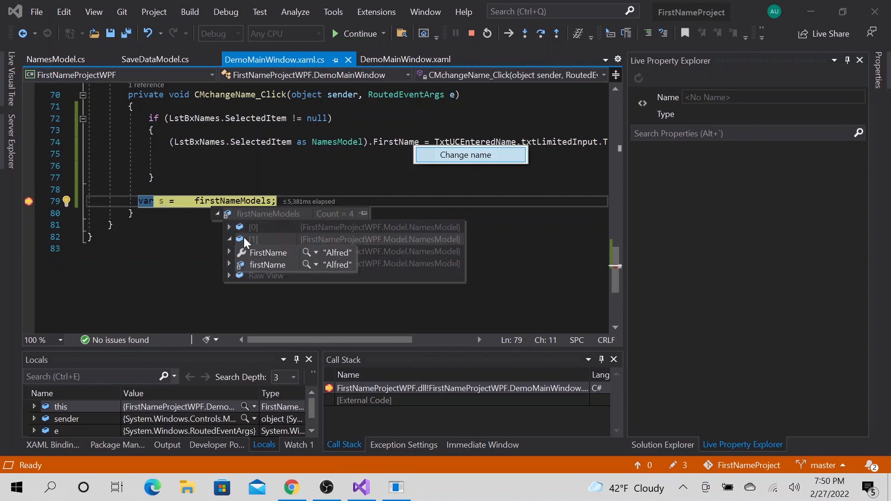
click(229, 251)
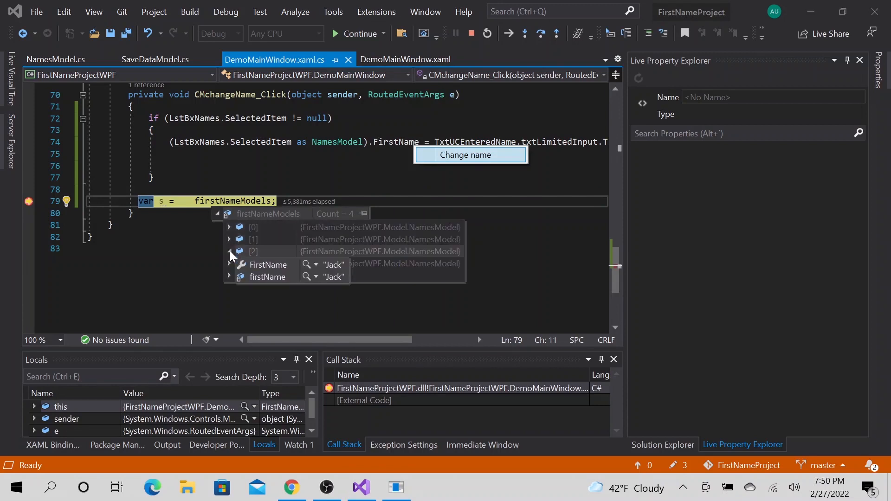
mouse_move(236, 260)
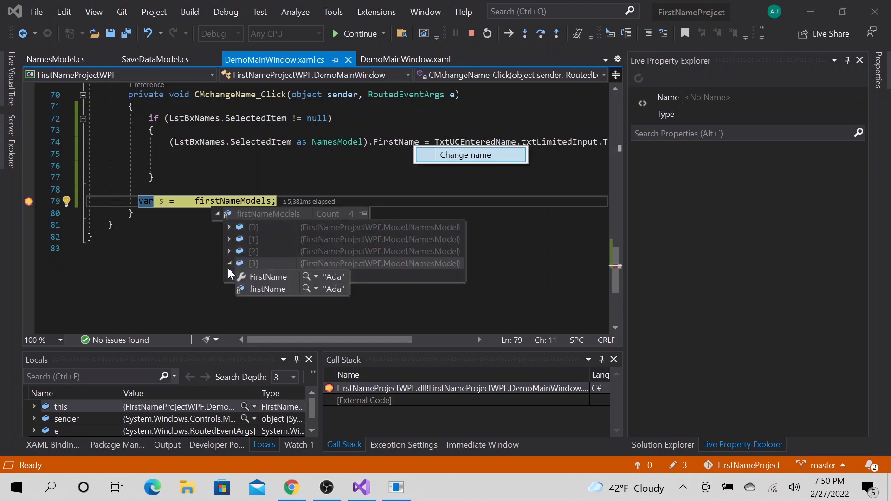
click(229, 263)
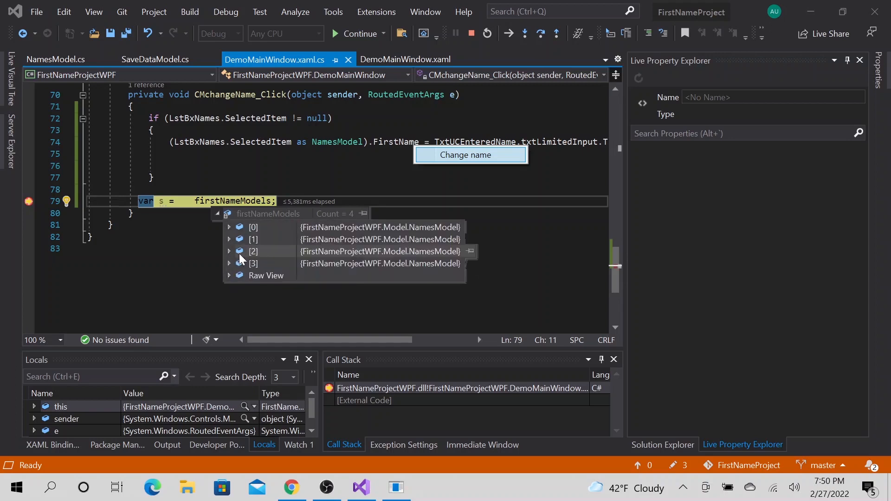
click(229, 263)
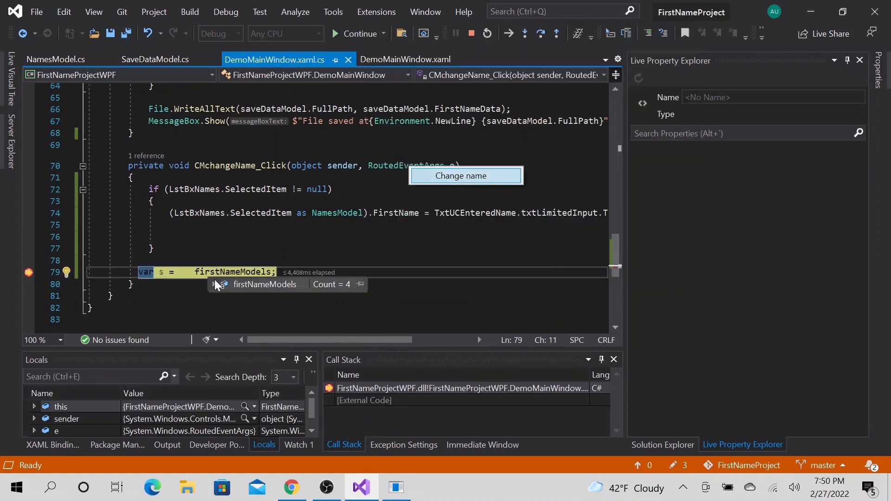
click(220, 285)
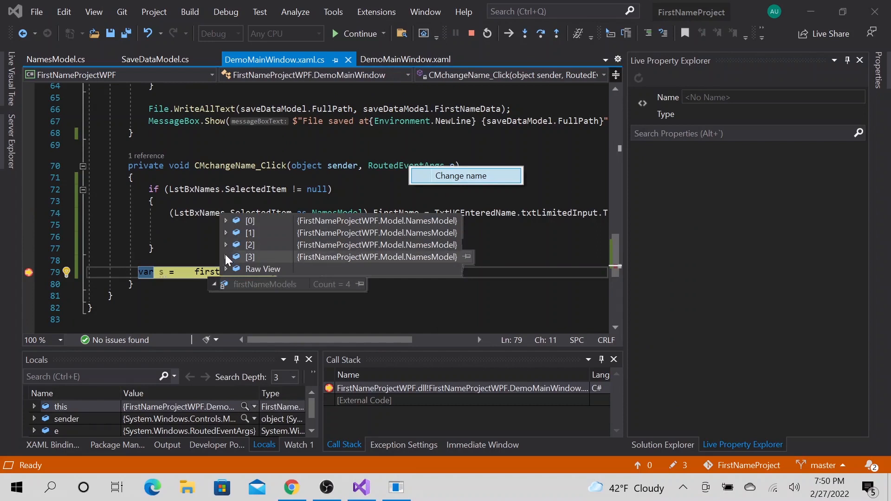
click(226, 257)
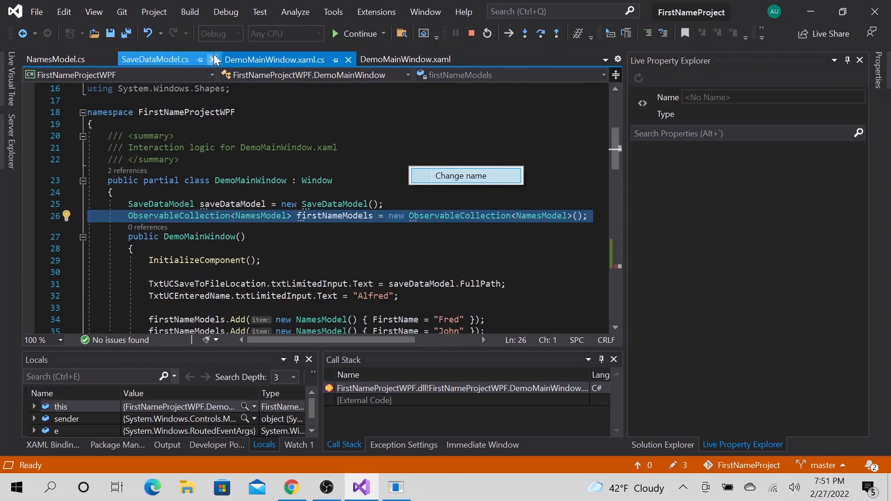
Step: Switch between DemoMainWindow.xaml and its code-behind, then stop debugging
click(405, 60)
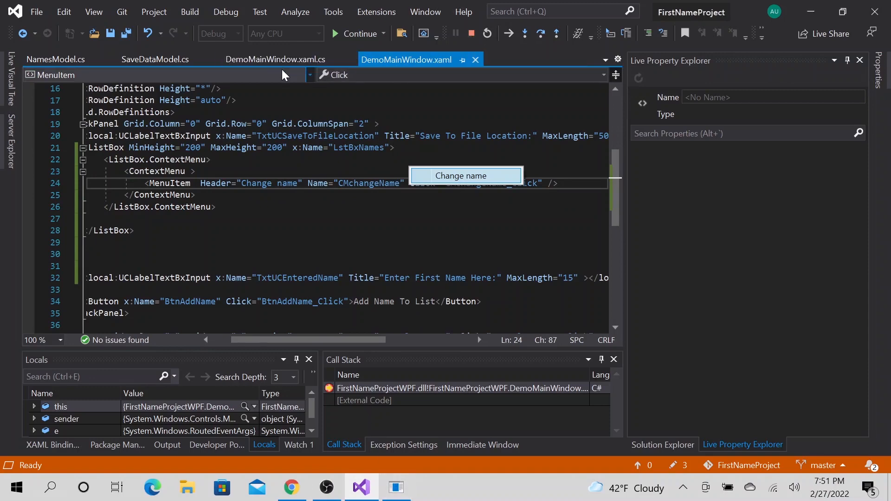
click(266, 59)
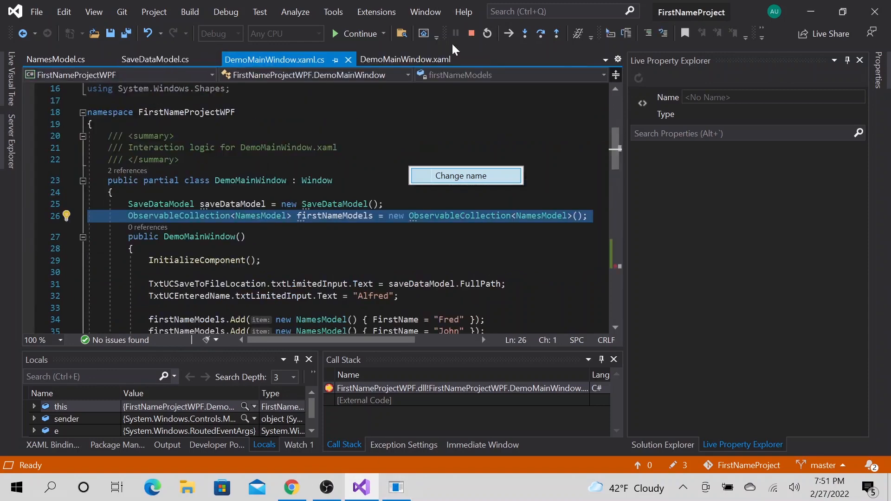
click(404, 59)
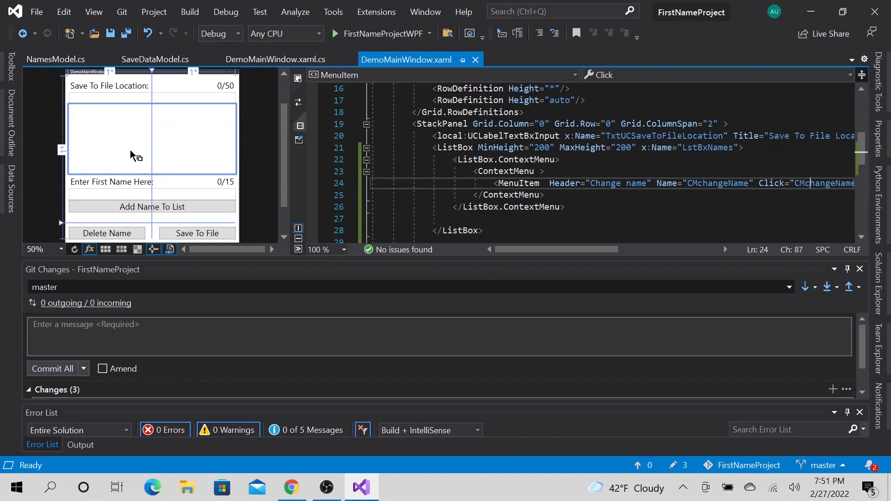
mouse_move(130, 169)
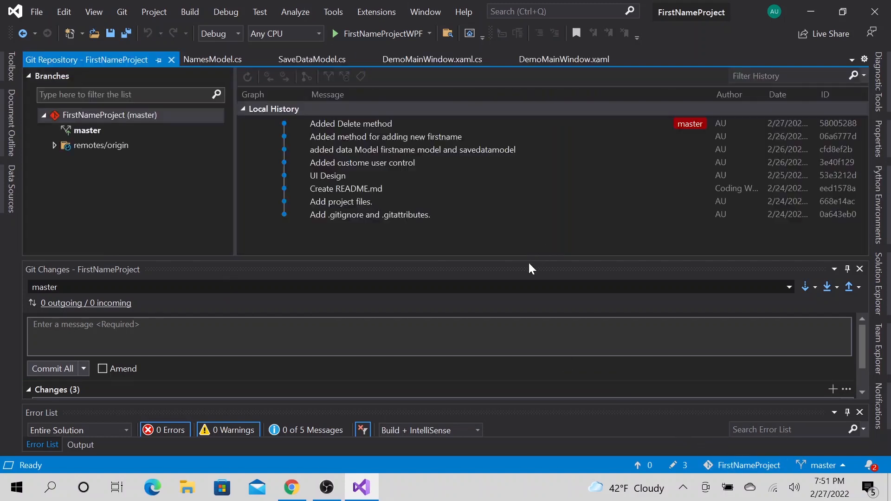
Step: Review the eight local commits in the history and fetch from origin
click(351, 124)
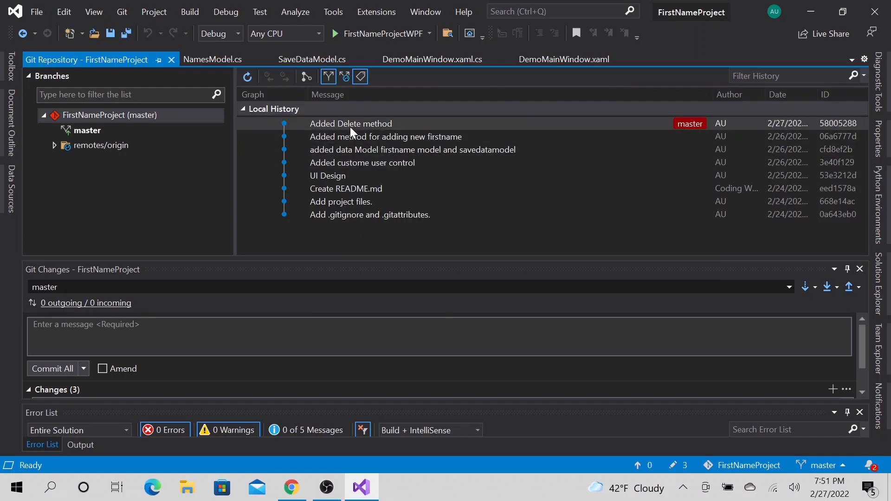
mouse_move(371, 130)
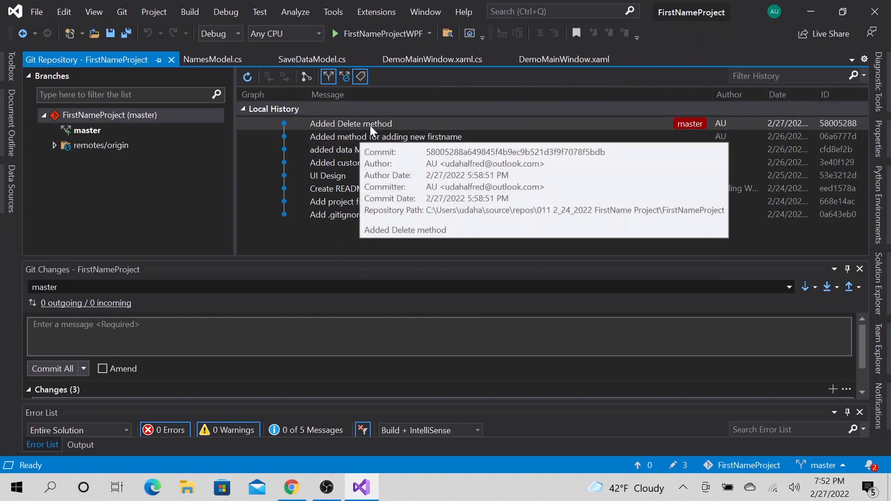
mouse_move(346, 135)
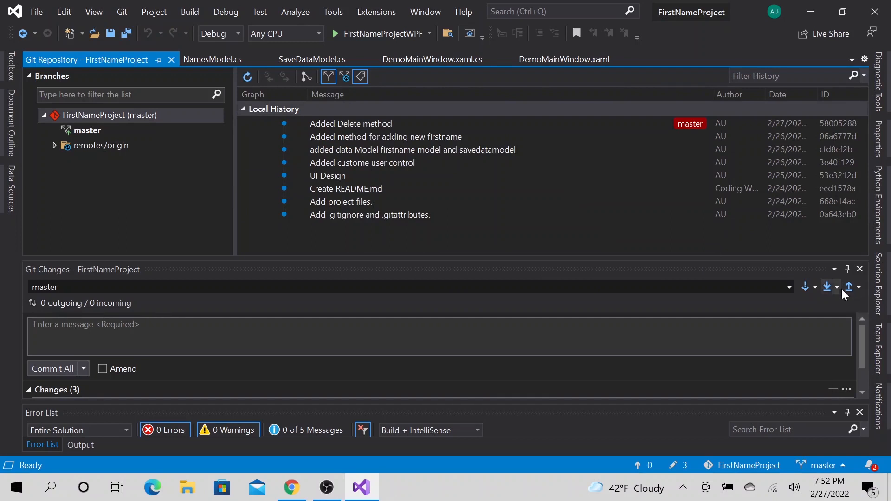
mouse_move(827, 287)
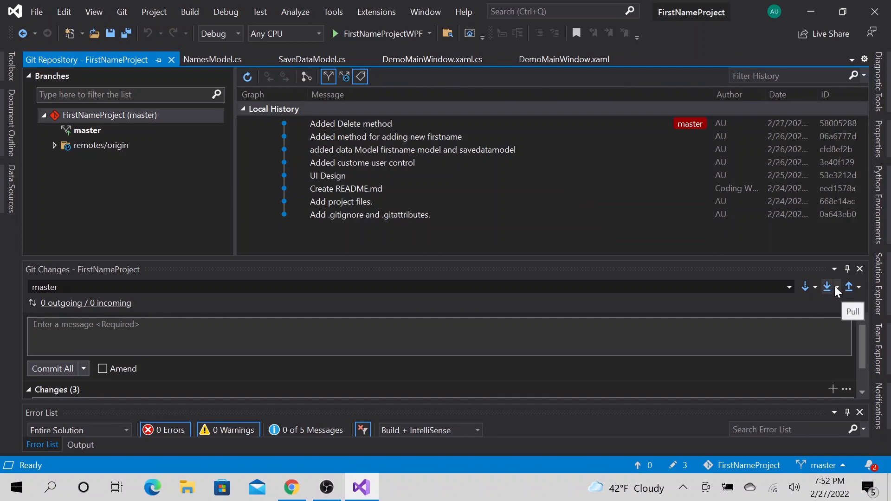
click(826, 287)
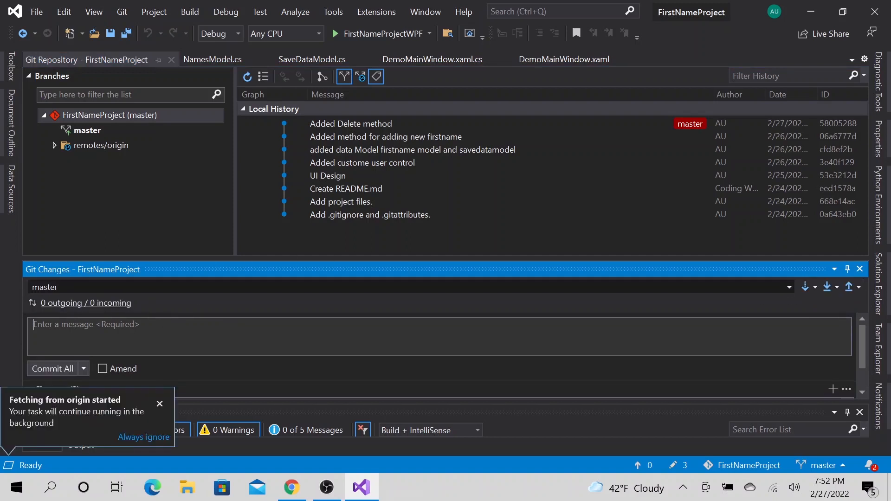
Step: Commit all three changes with a message about saving and changing names without data binding updates
text(Added function to)
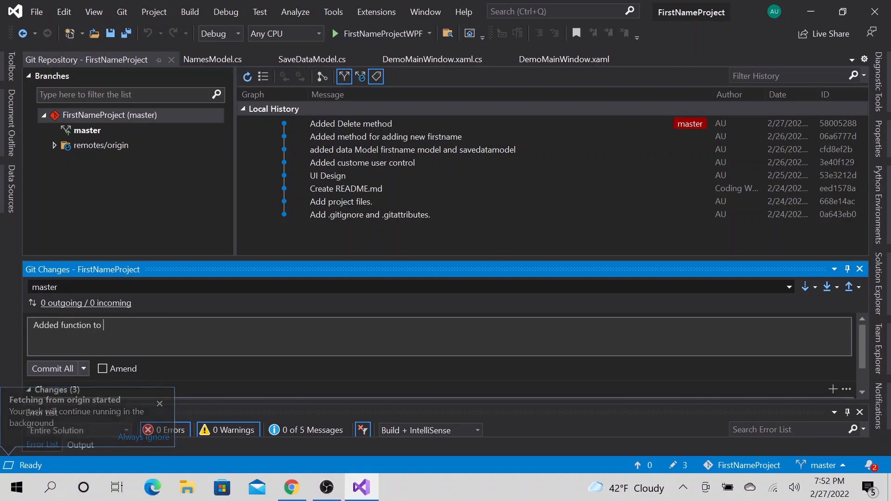
text(save and)
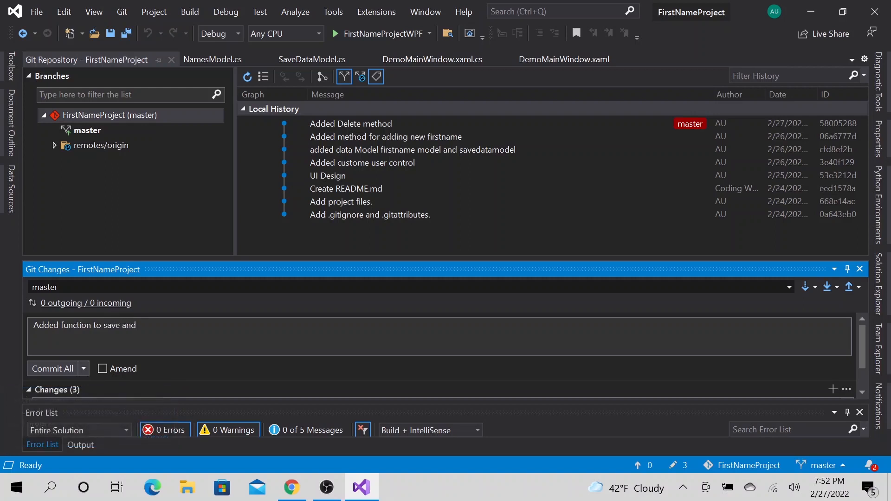
text(chn)
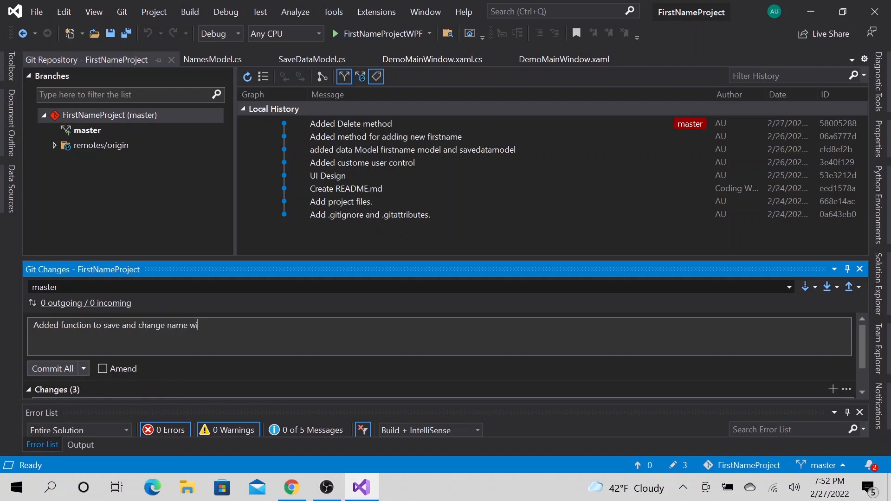
text(thout d)
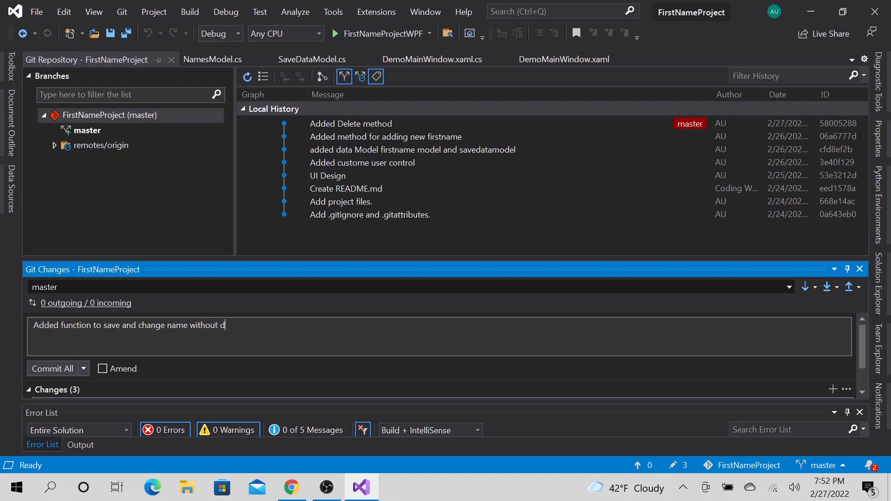
text(ata)
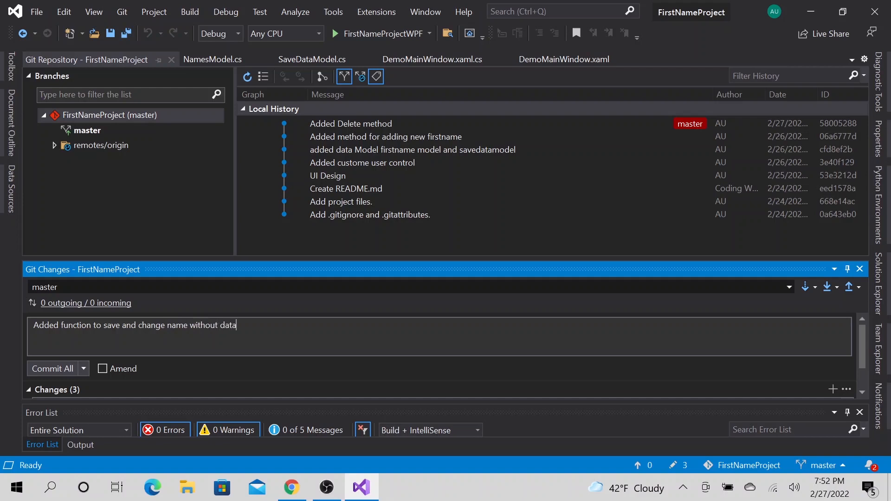
text(bind)
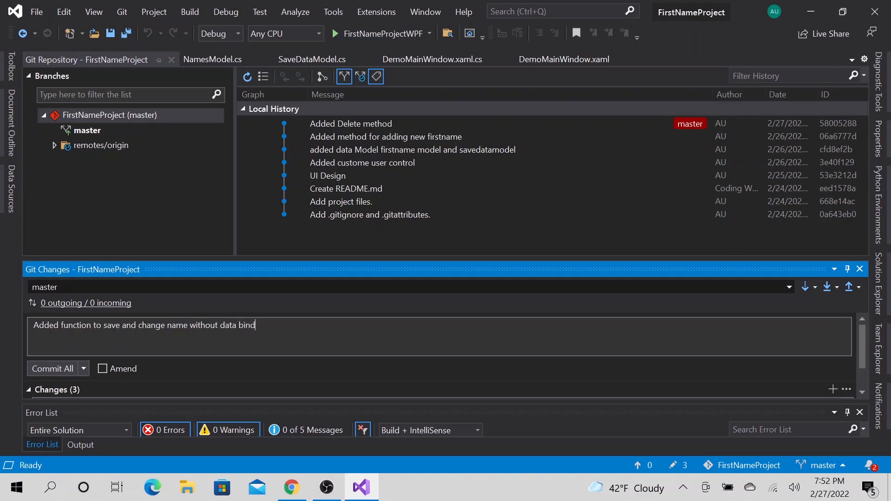
text(update on listbox)
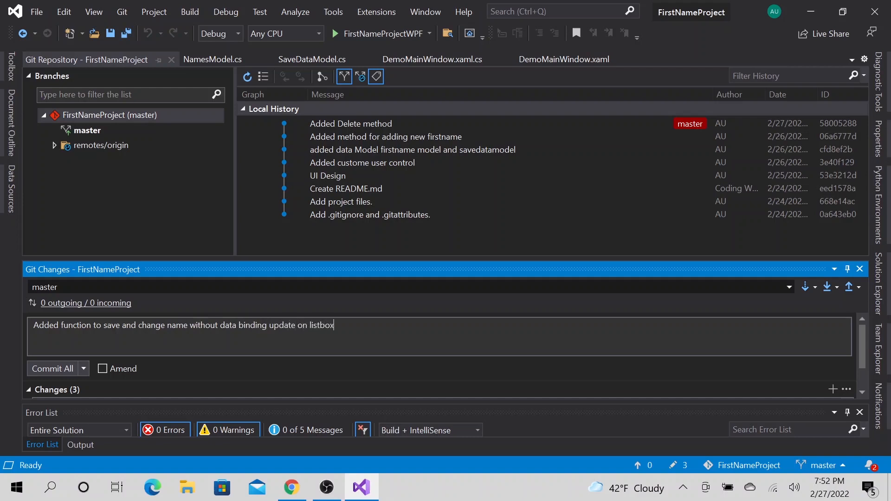
click(52, 368)
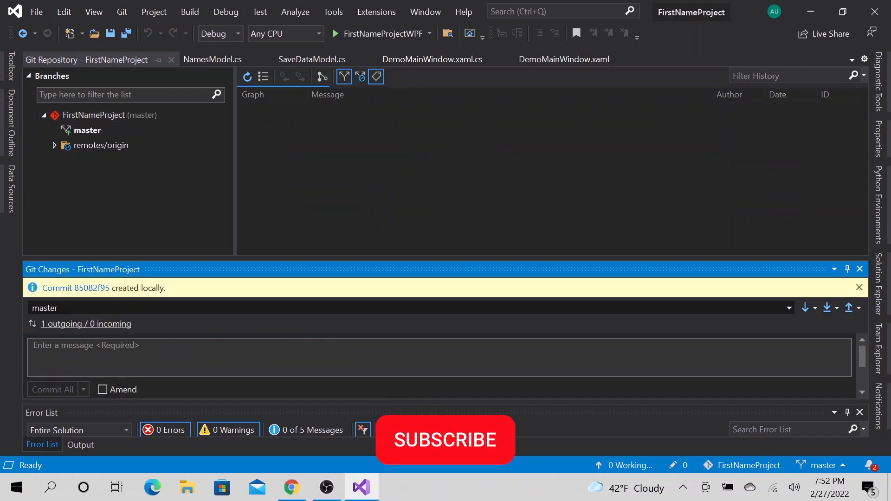